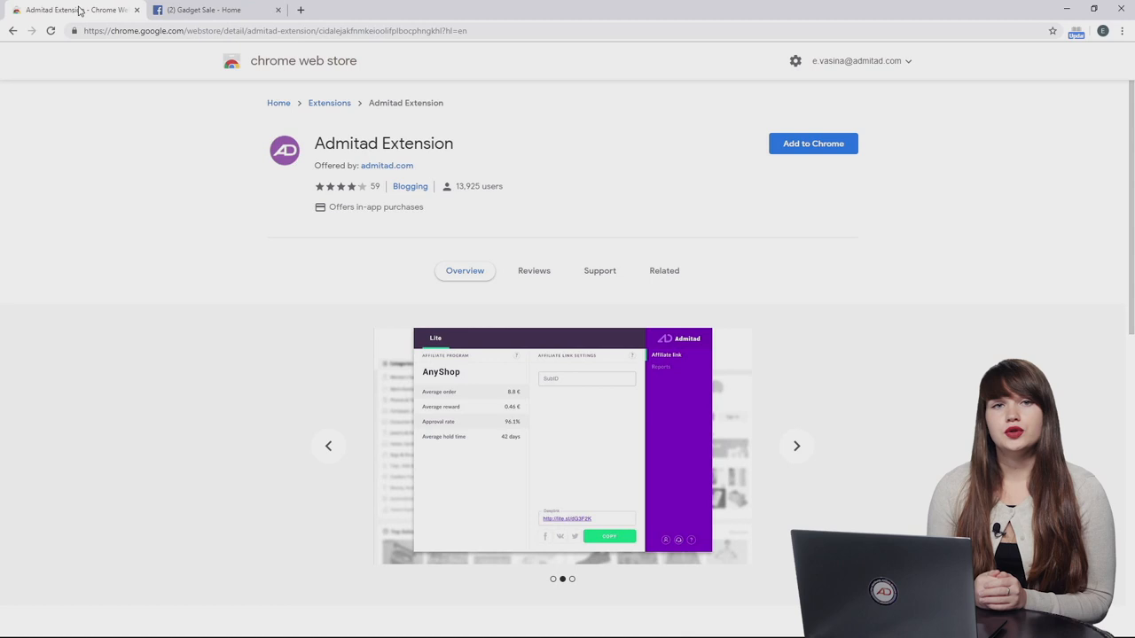
Step: Install the Admitad Extension from its Chrome Web Store page and dismiss the added notice
left_click(794, 447)
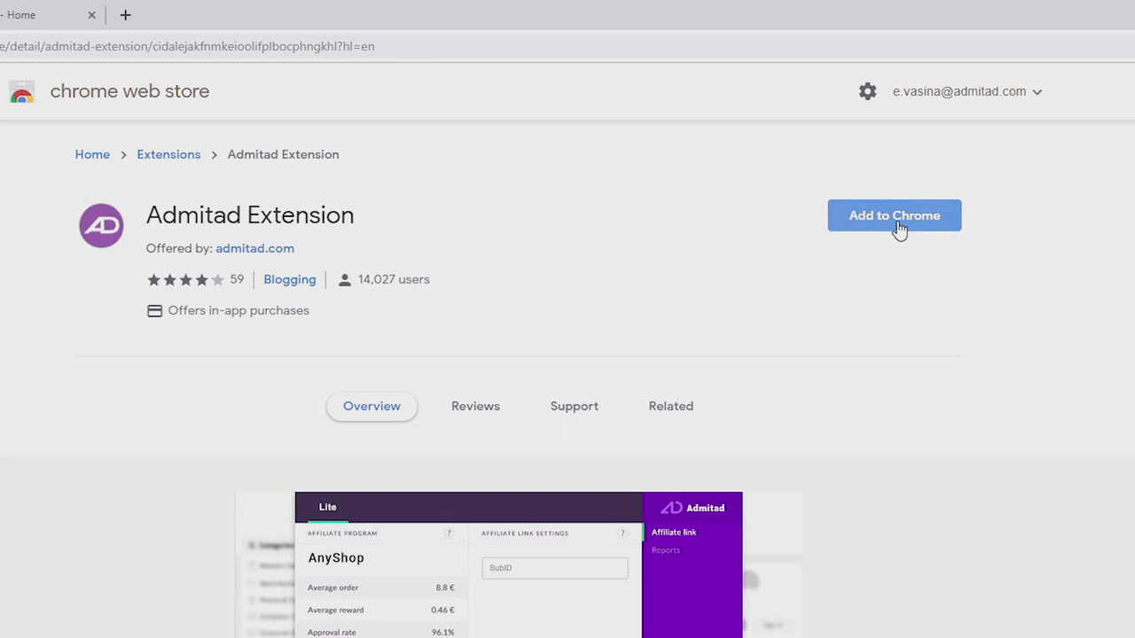
left_click(894, 216)
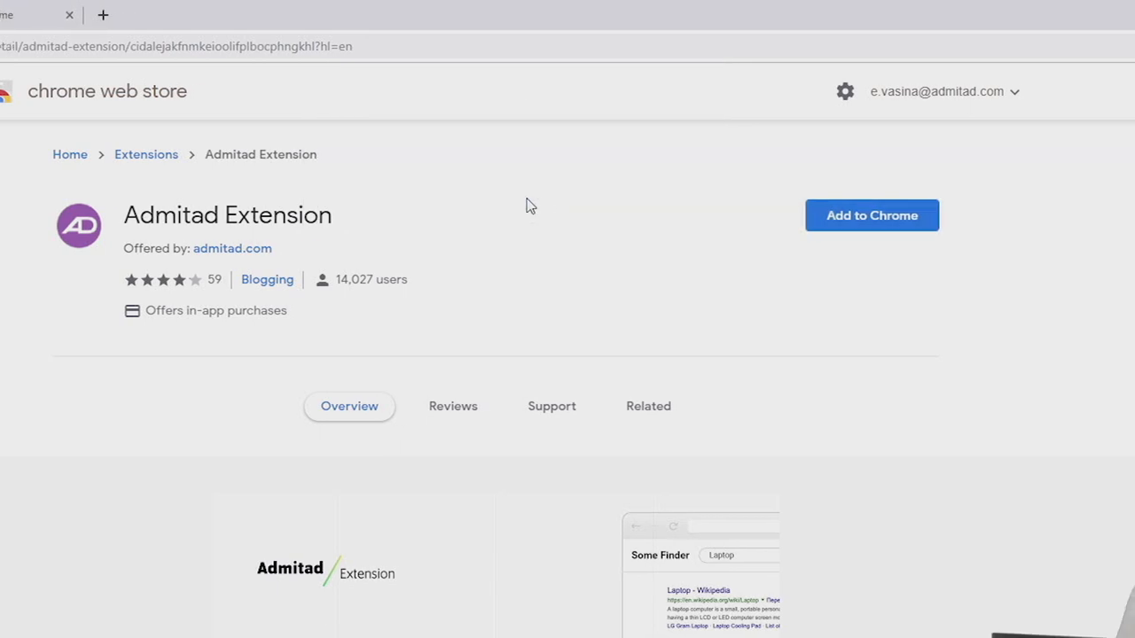
left_click(870, 217)
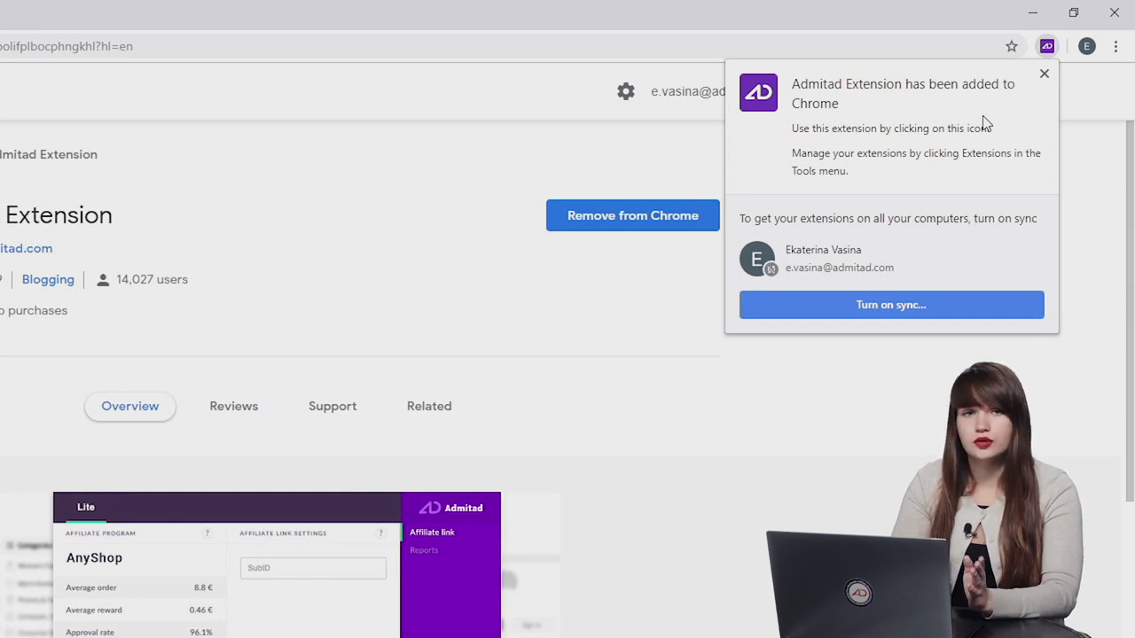
mouse_move(922, 197)
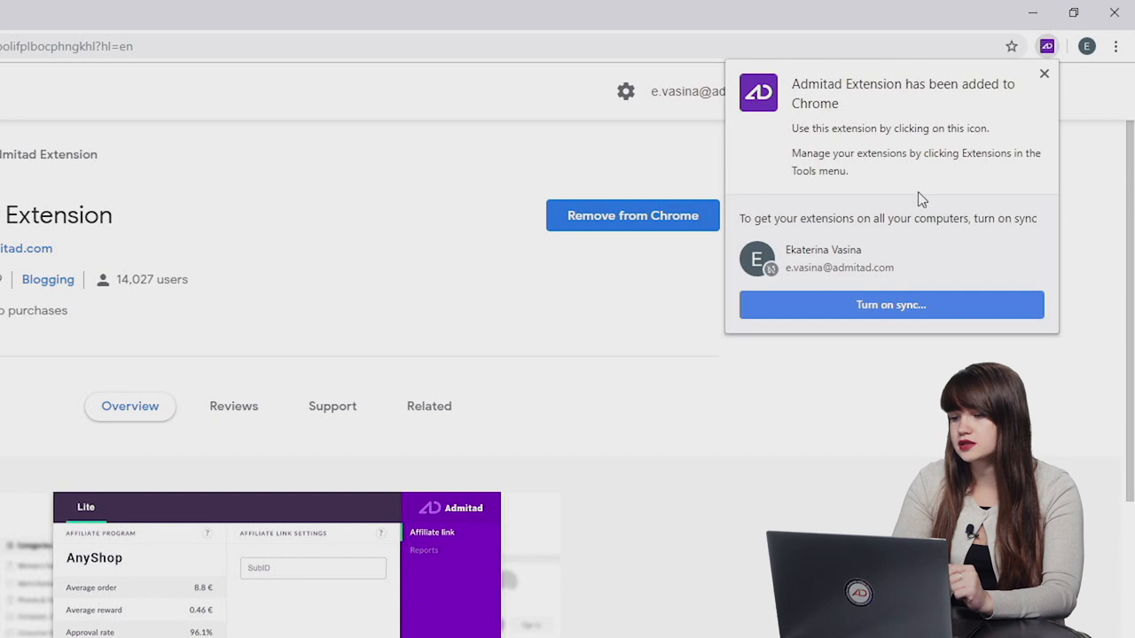
left_click(1043, 75)
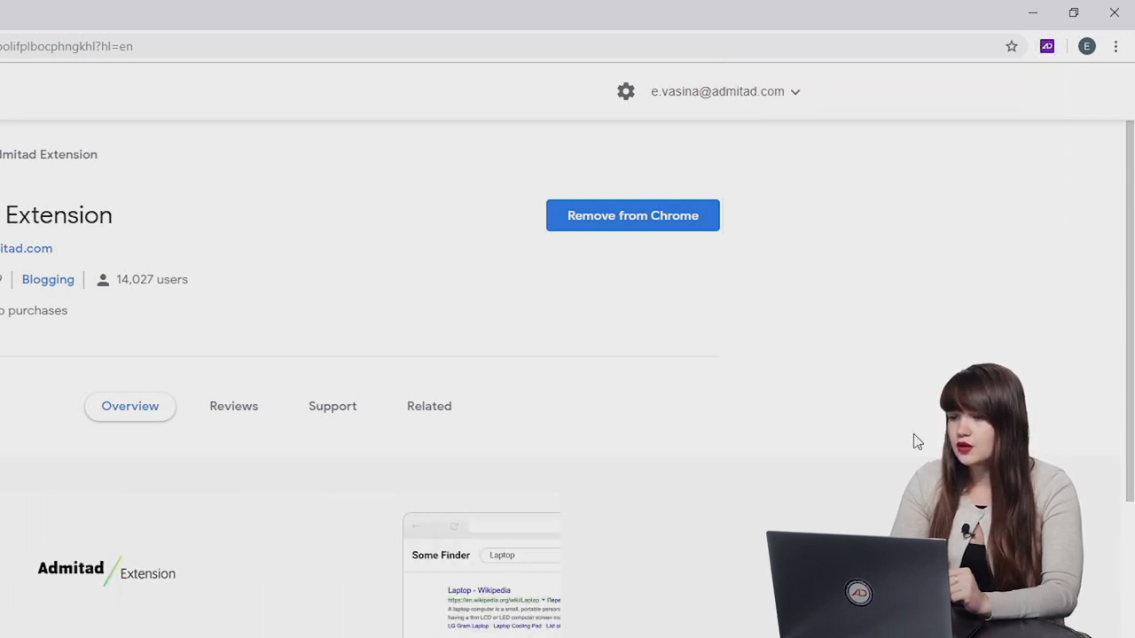
mouse_move(1075, 119)
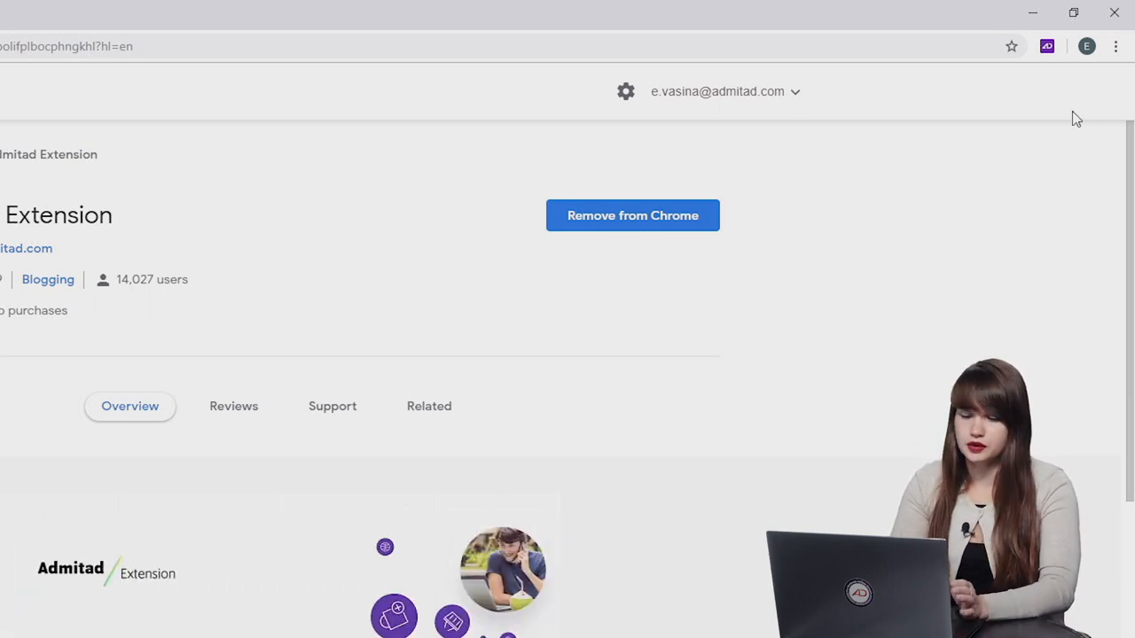
mouse_move(1046, 46)
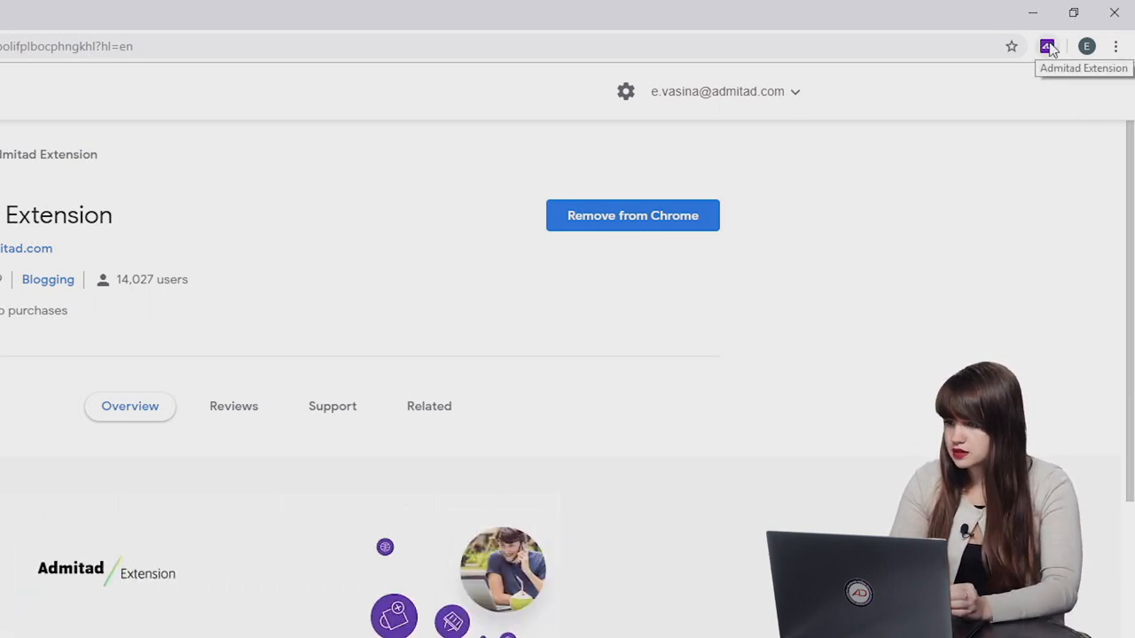
left_click(1046, 46)
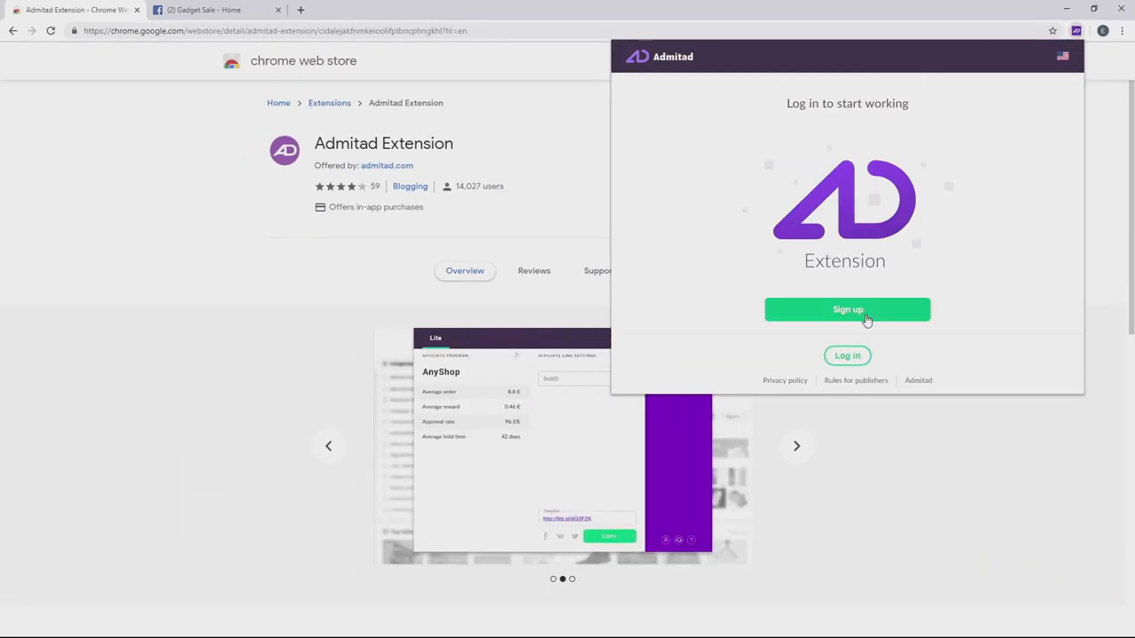
left_click(848, 308)
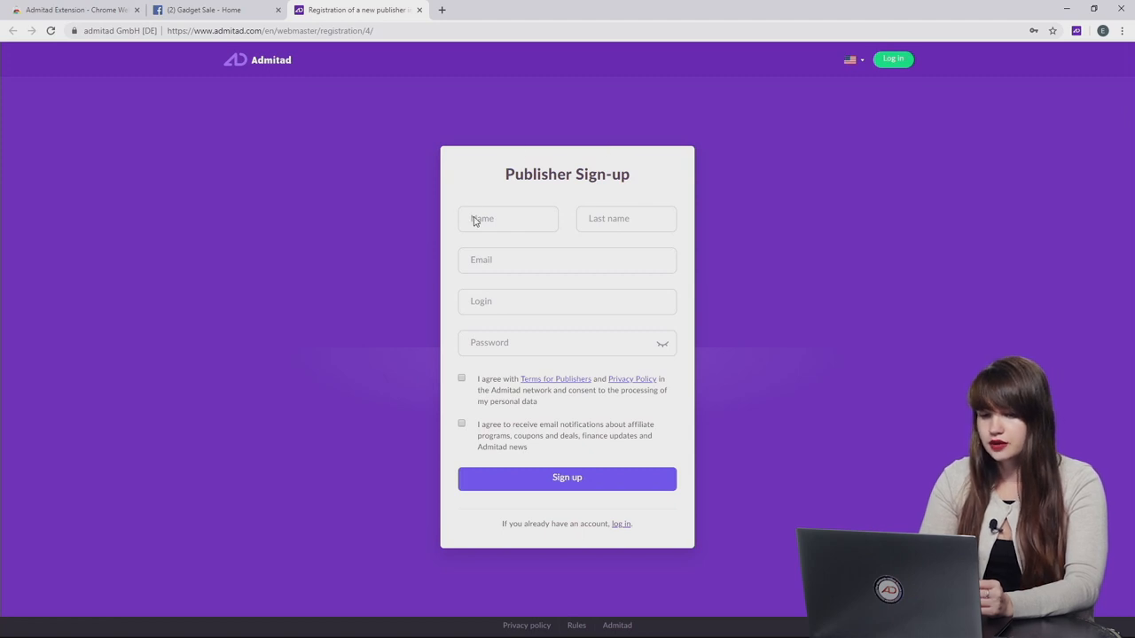
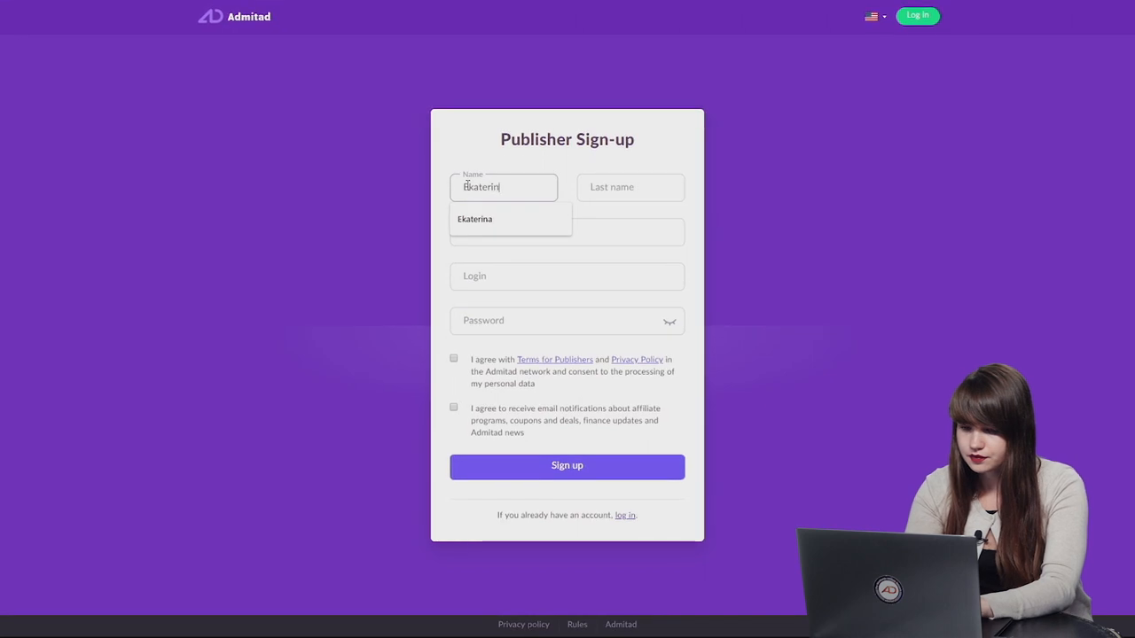
left_click(475, 218)
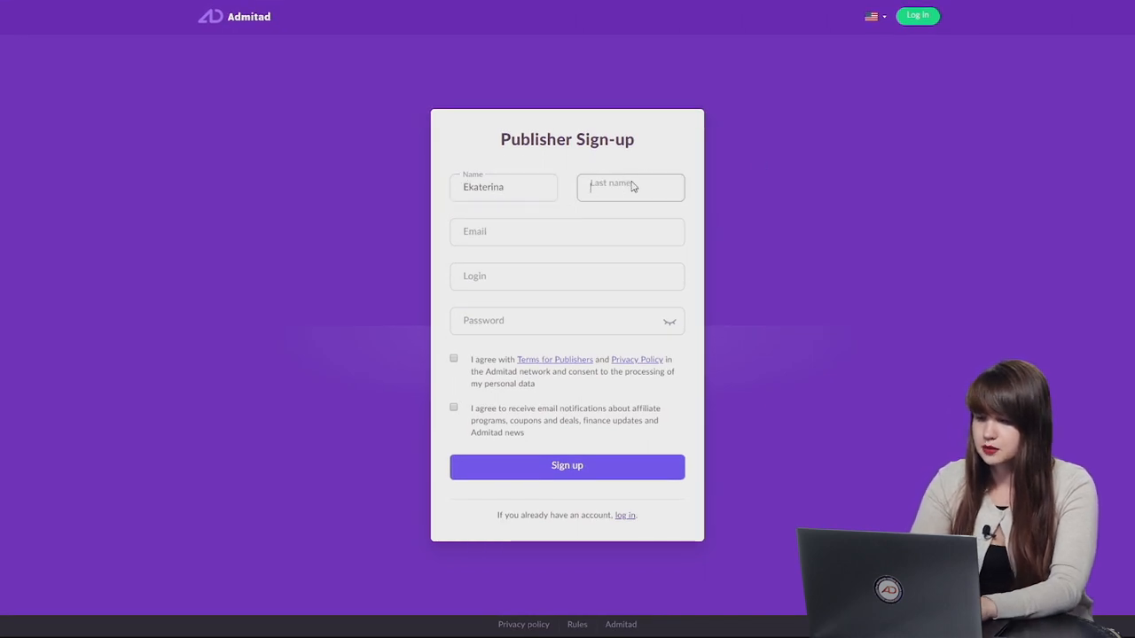
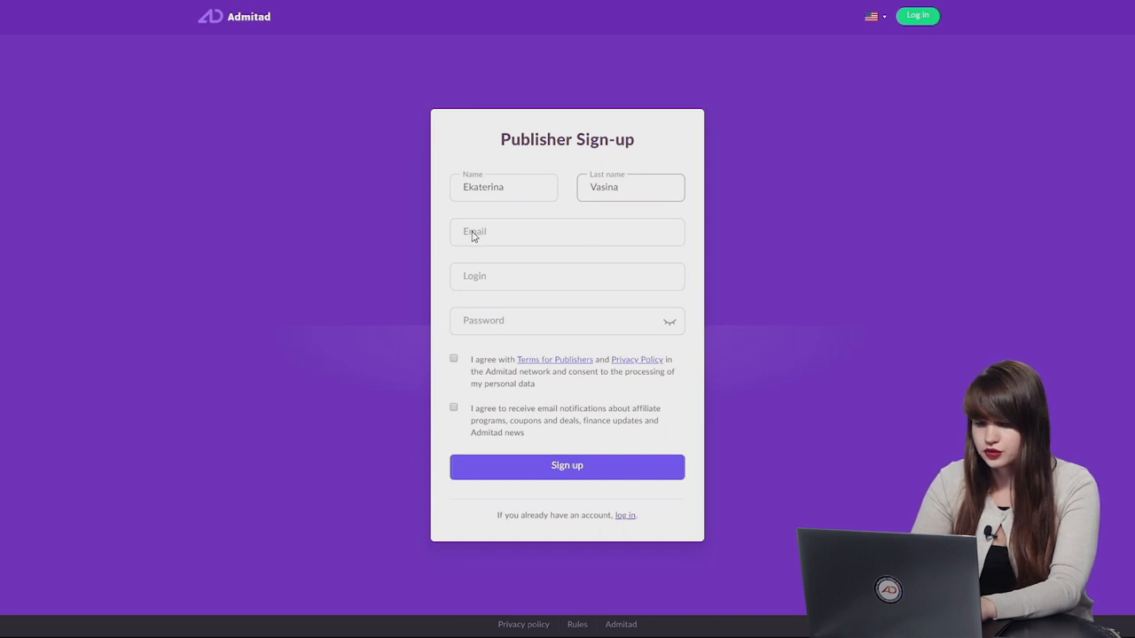
type("test")
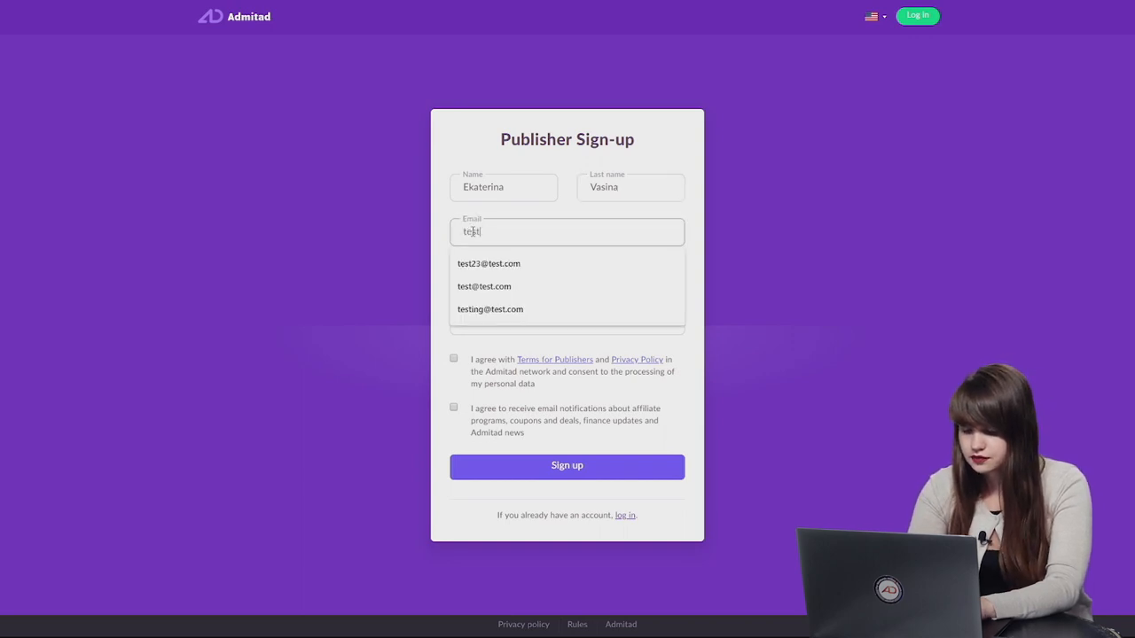
type("test")
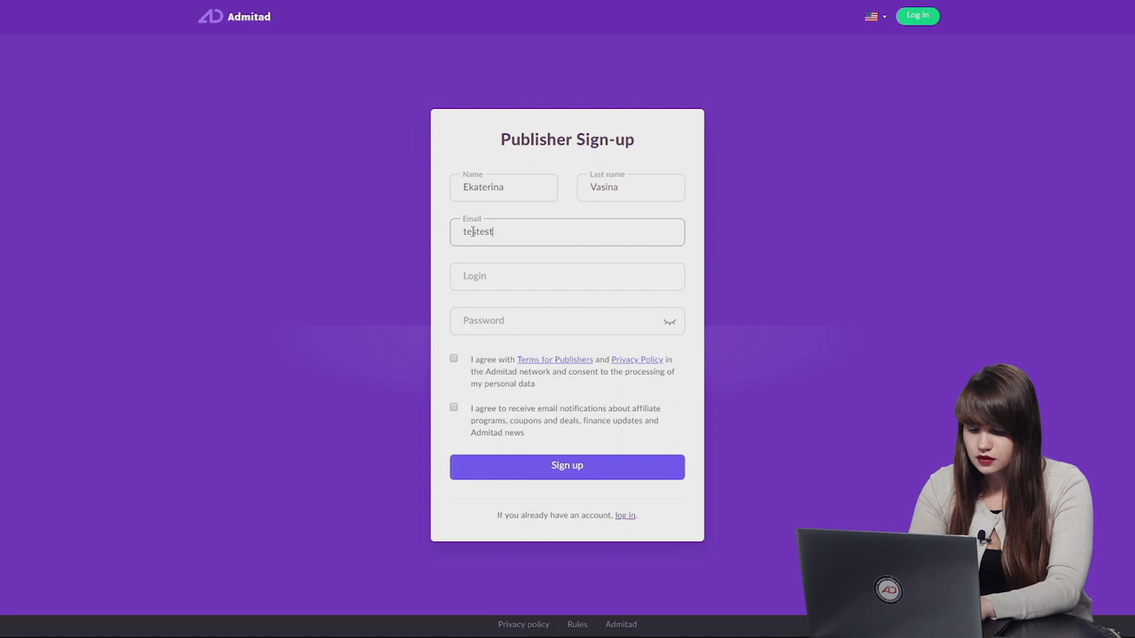
type("@test")
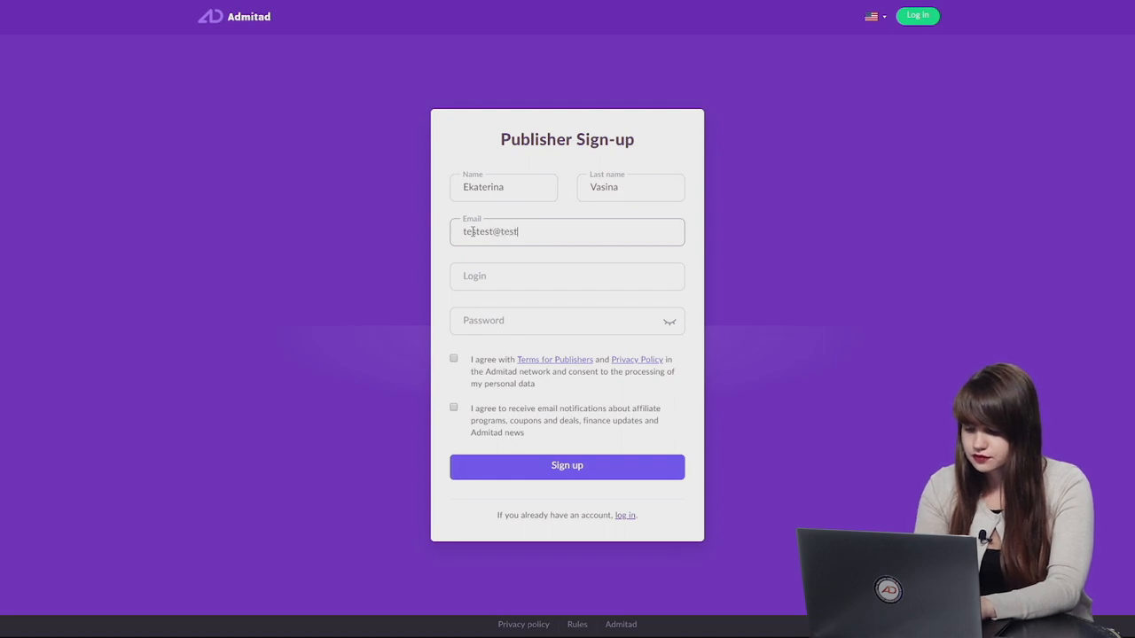
type(".com")
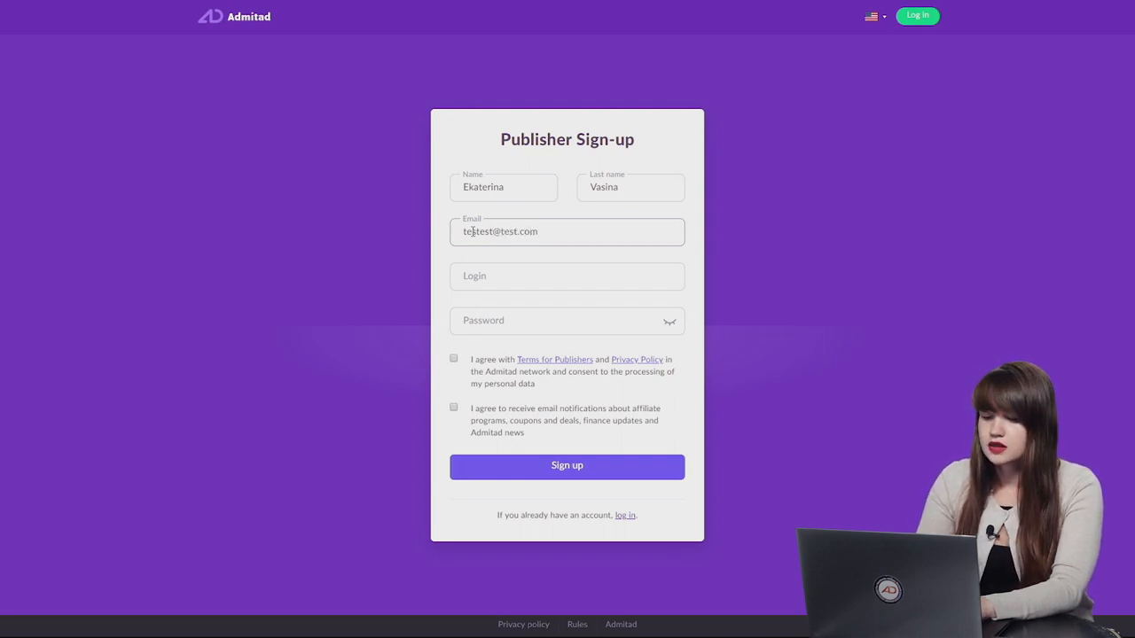
left_click(568, 277)
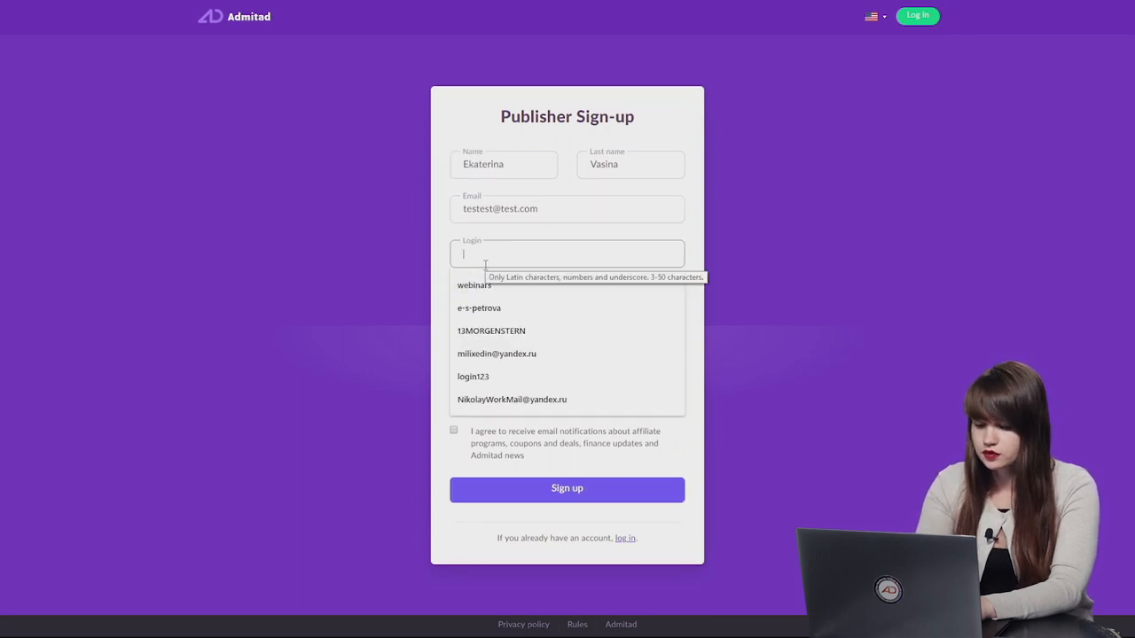
Step: Enter login 'login' and password 'password', accept the agreements and submit the sign-up
type("loginforext")
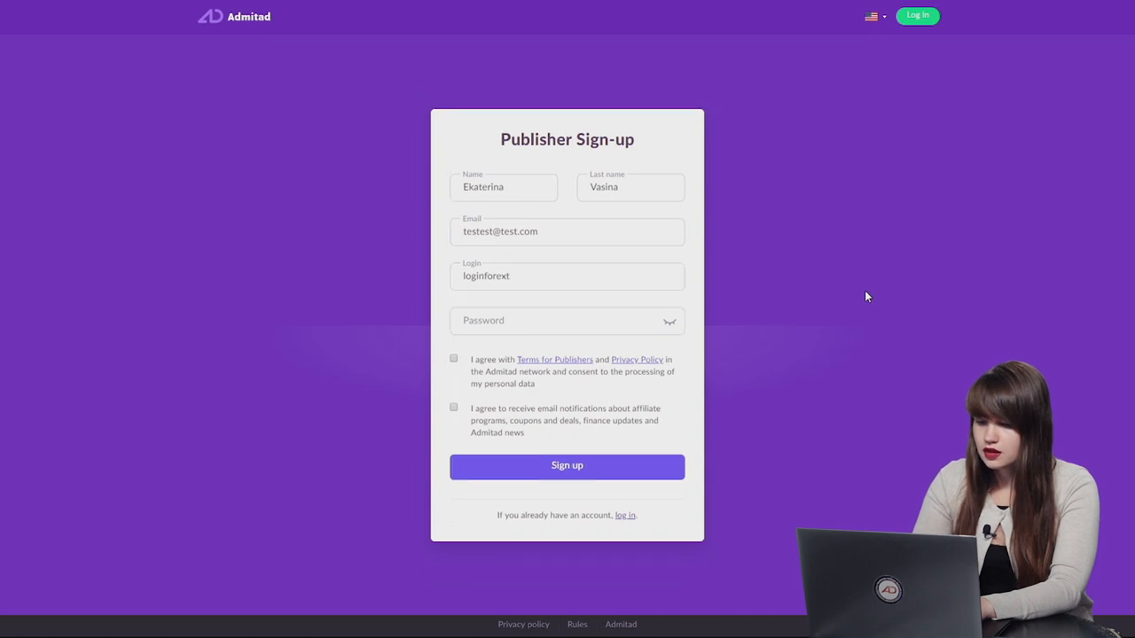
left_click(568, 320)
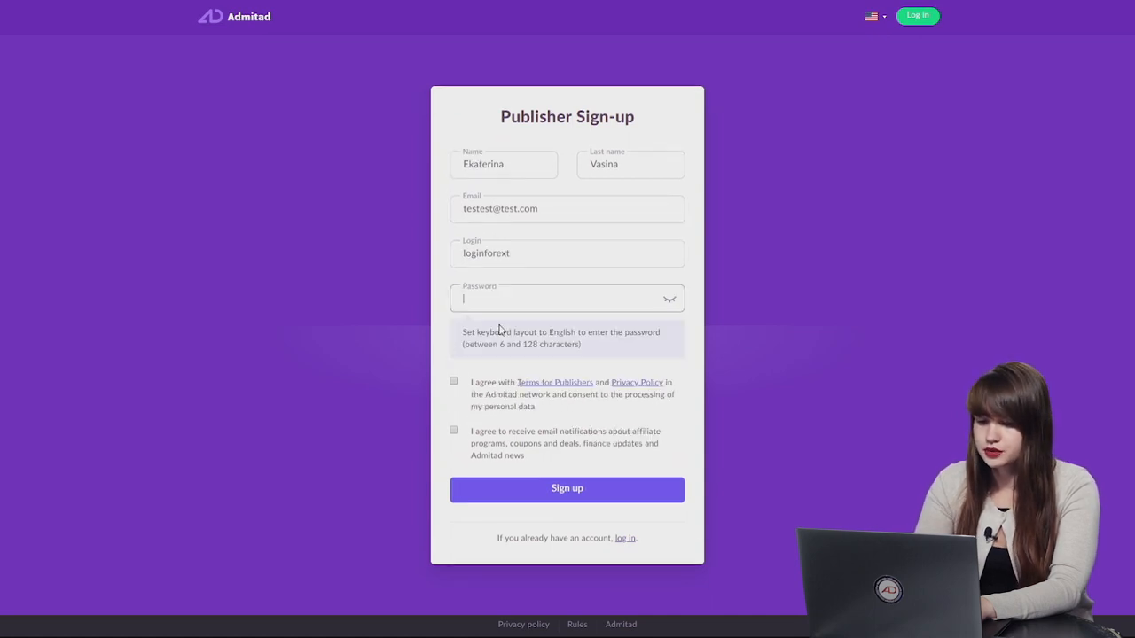
type("password")
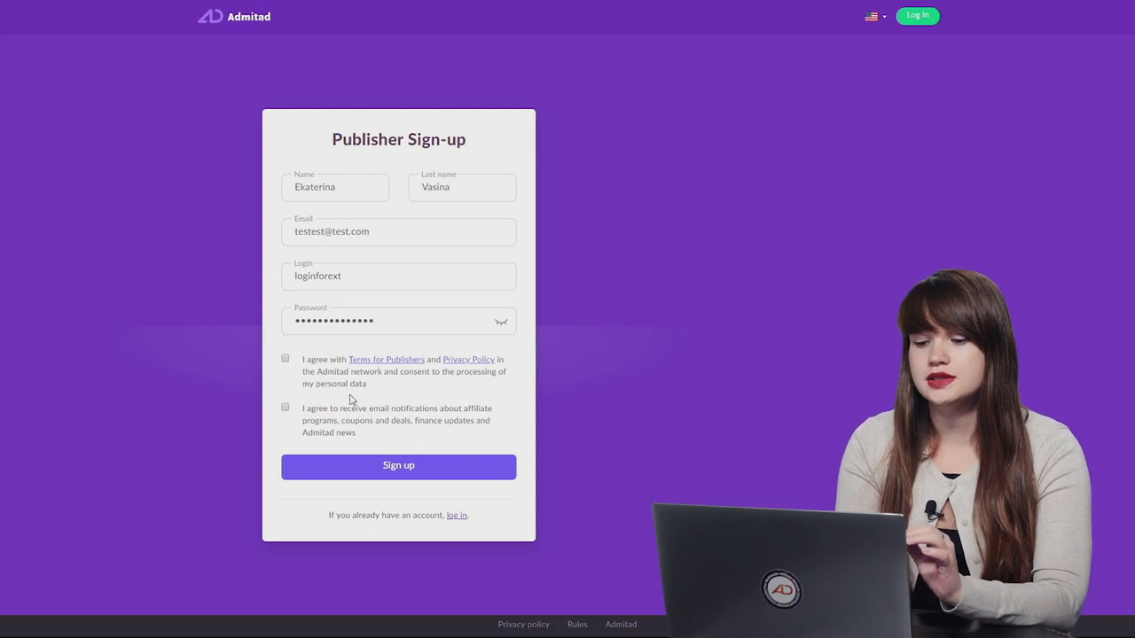
mouse_move(507, 379)
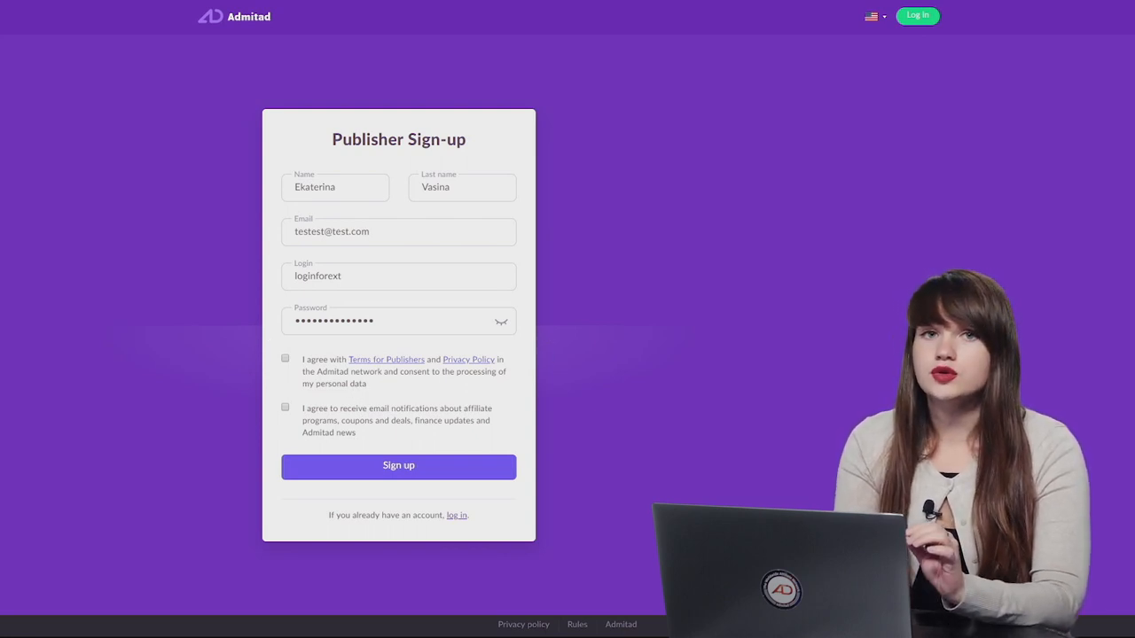
mouse_move(539, 362)
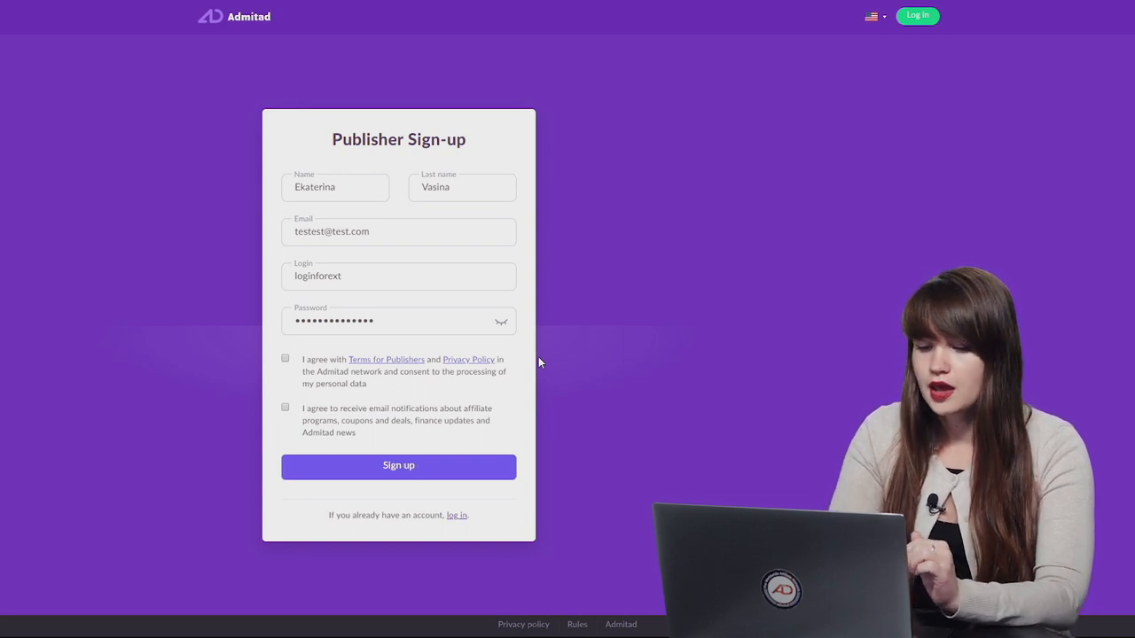
mouse_move(305, 397)
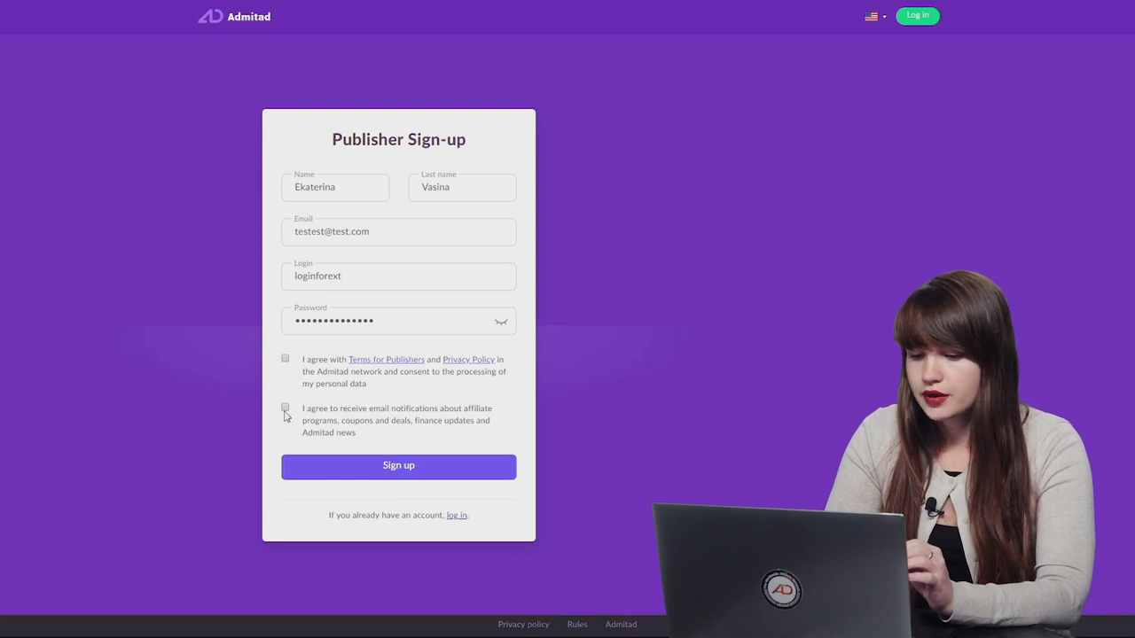
left_click(286, 358)
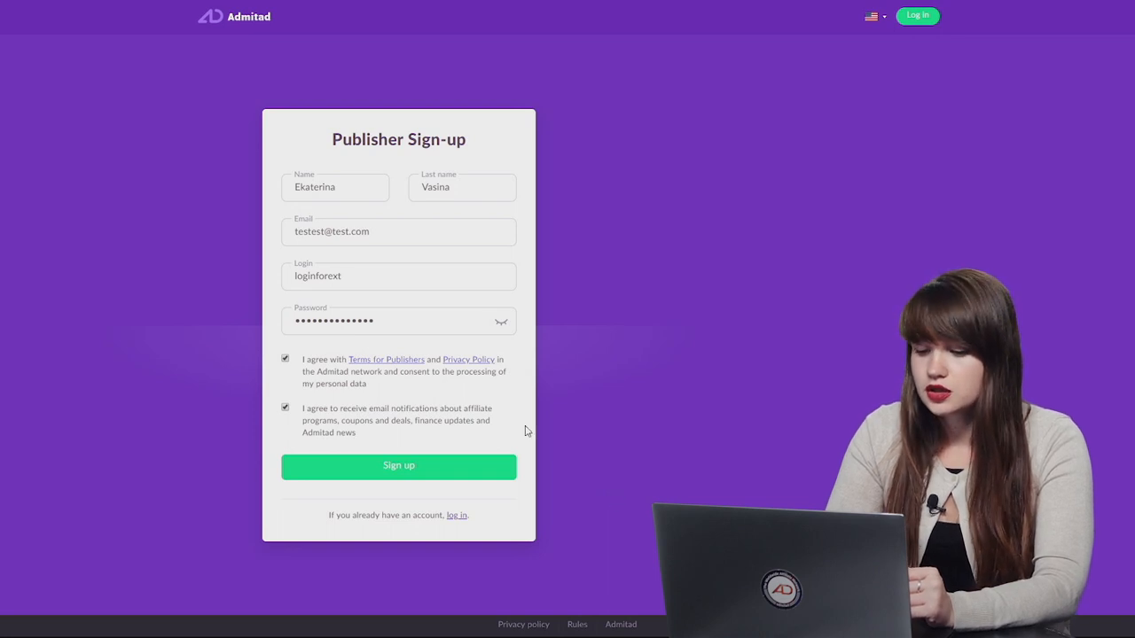
mouse_move(512, 424)
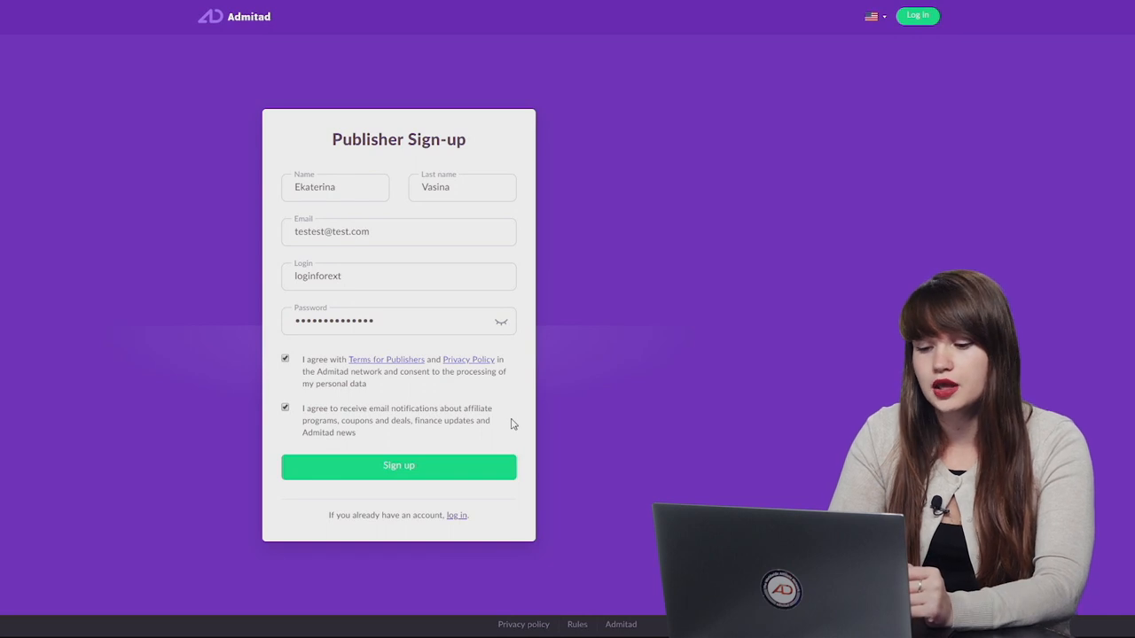
left_click(398, 467)
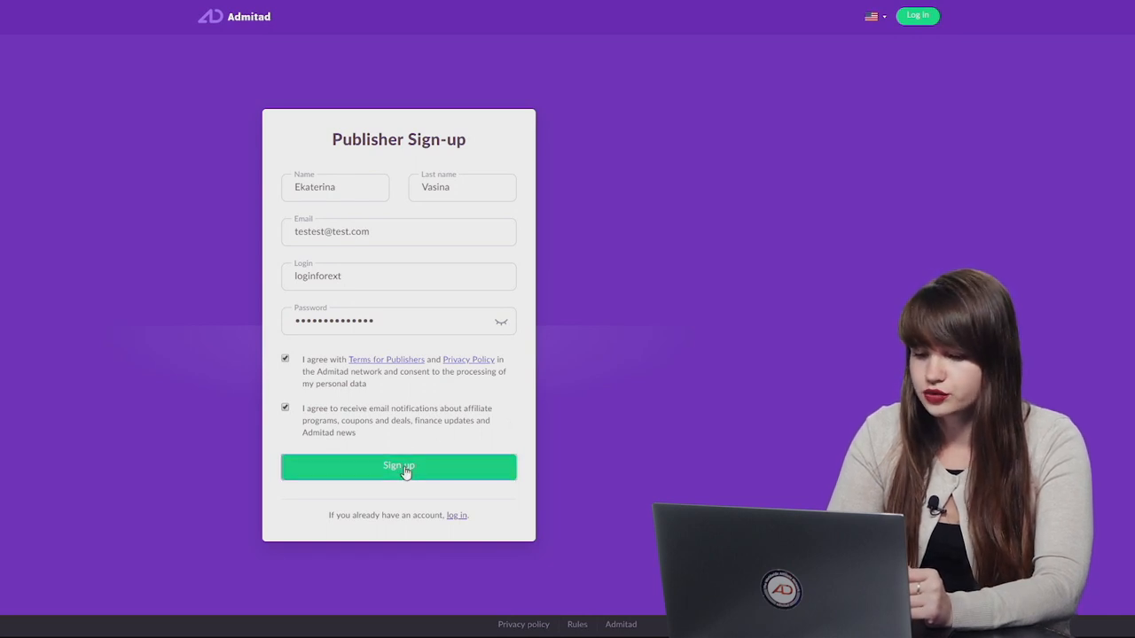
Step: After the successful log-in page, start a fresh browser tab
left_click(397, 468)
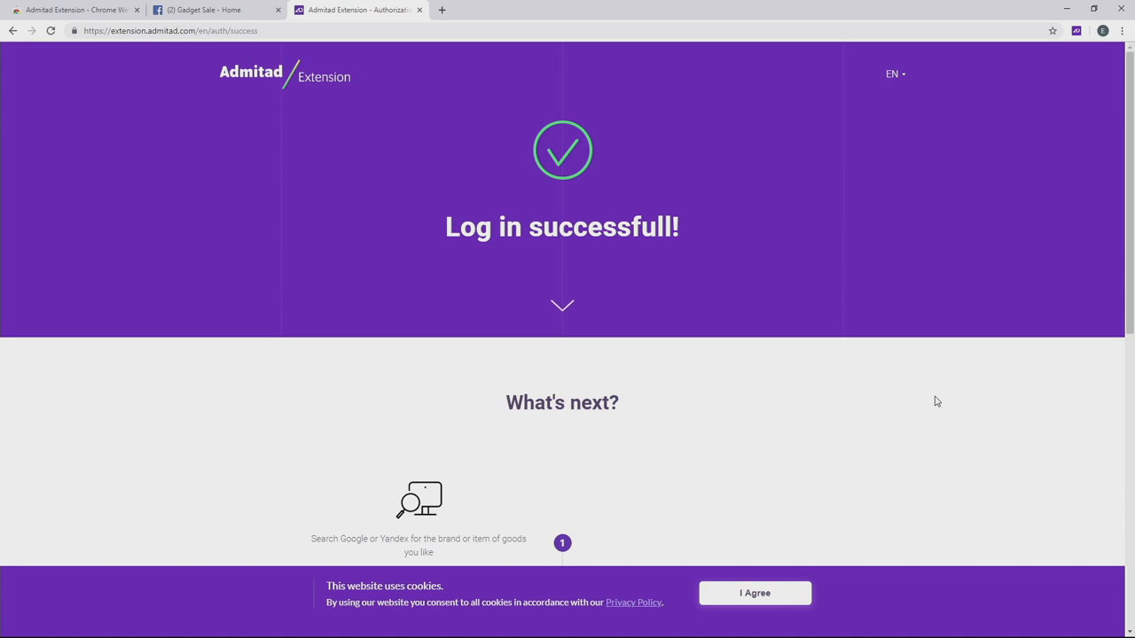
mouse_move(927, 379)
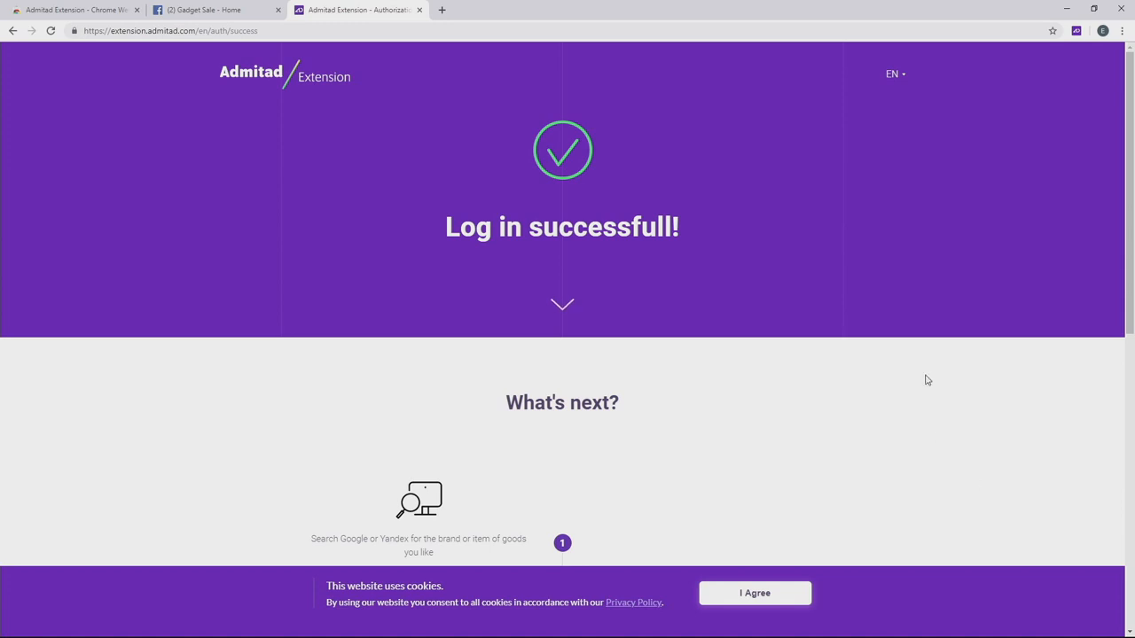
scroll("down", 3)
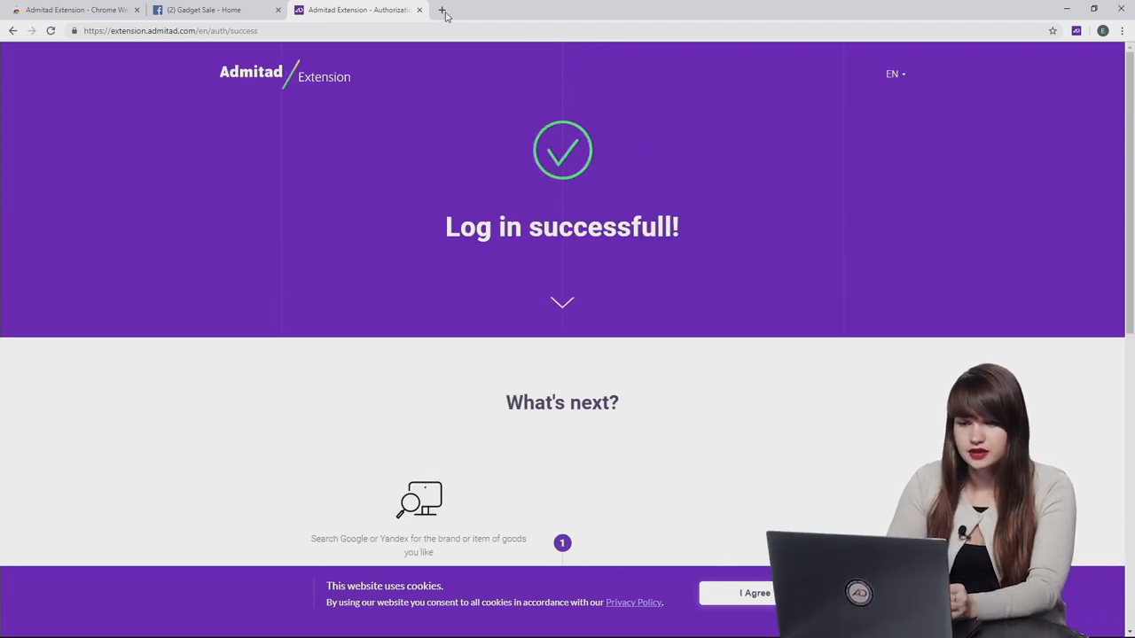
left_click(443, 10)
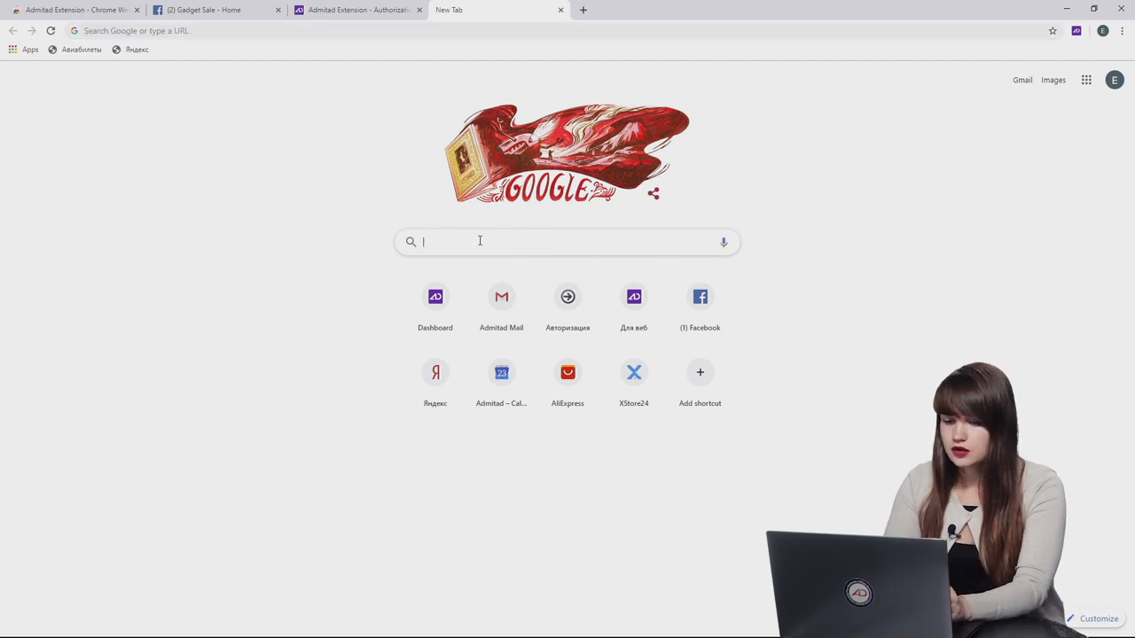
Step: Search Google for 'iphone x usa' and choose the Best Buy iPhone X result
type("iphone x usa")
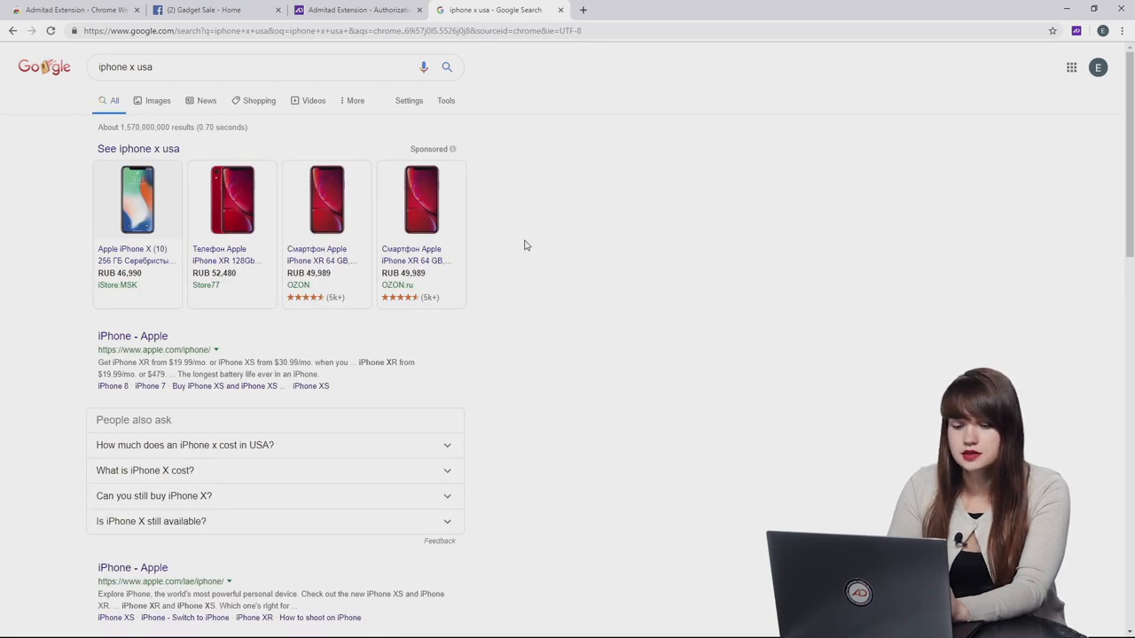
scroll("down", 3)
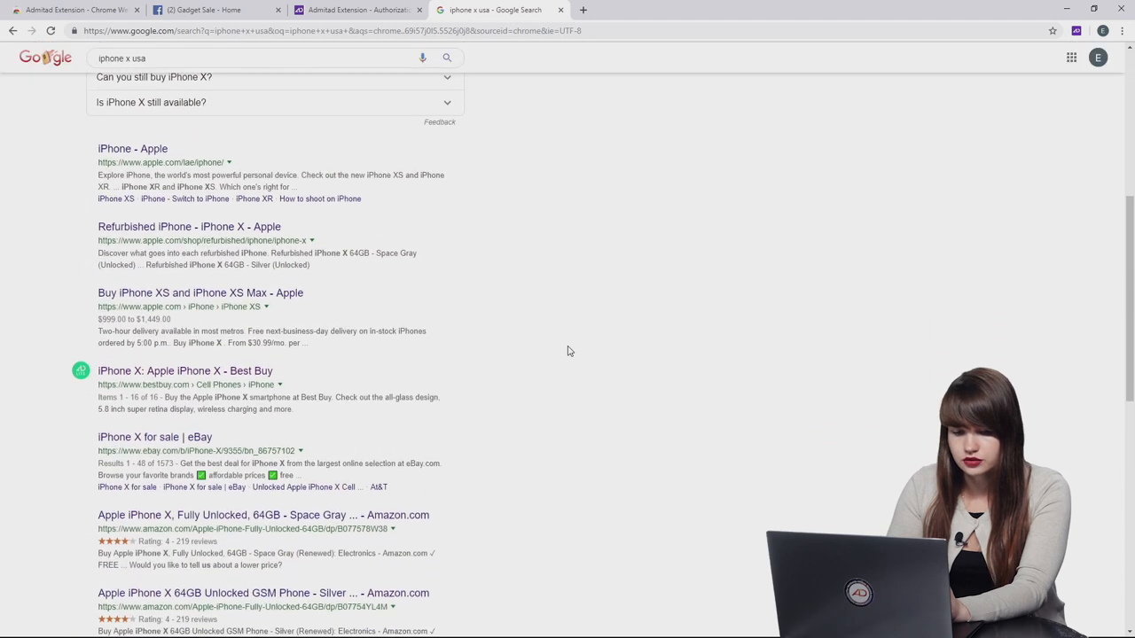
scroll("down", 3)
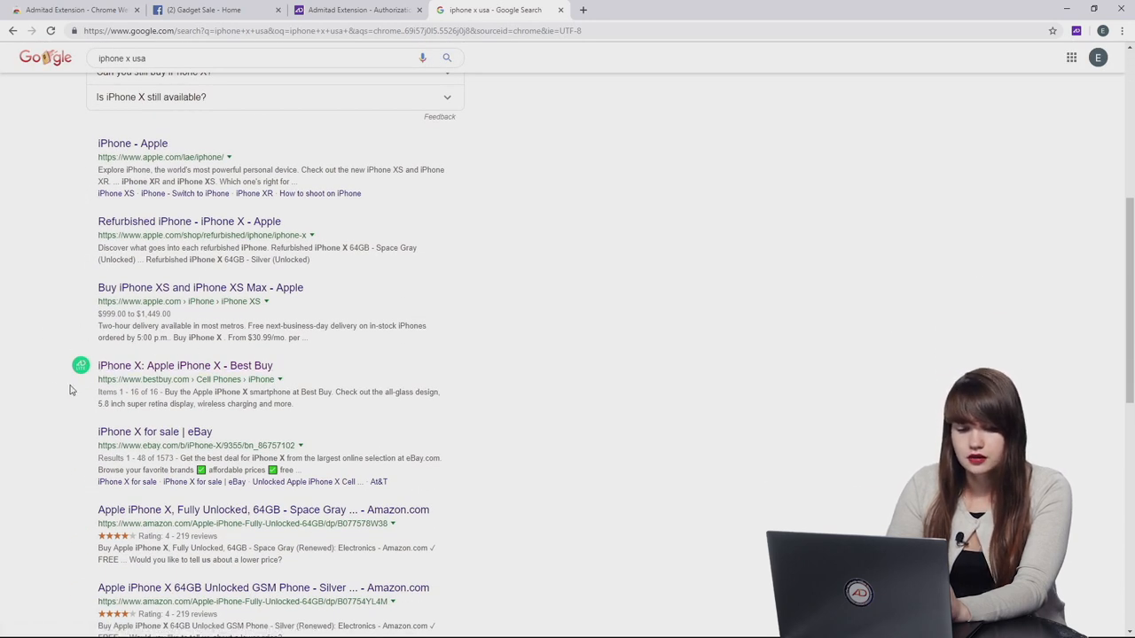
mouse_move(75, 391)
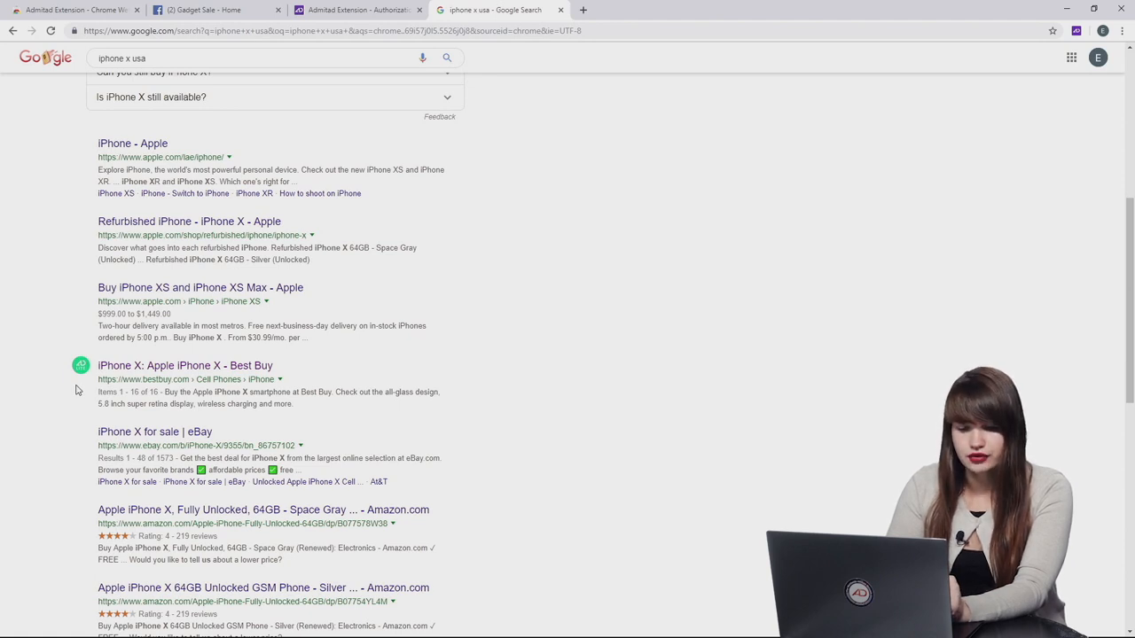
mouse_move(45, 330)
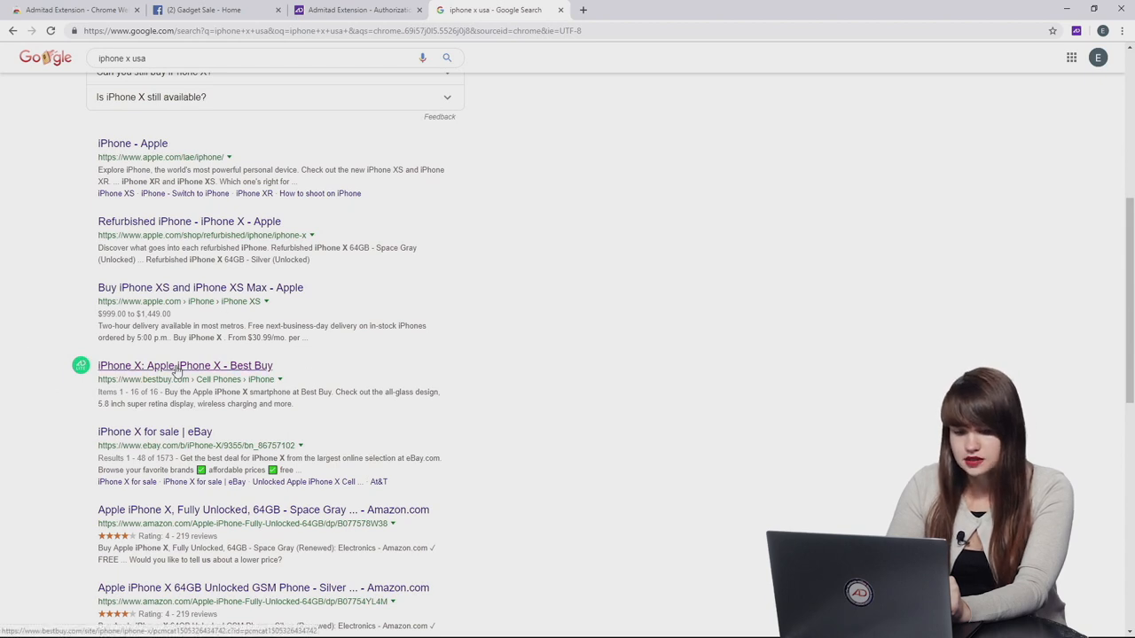
left_click(184, 365)
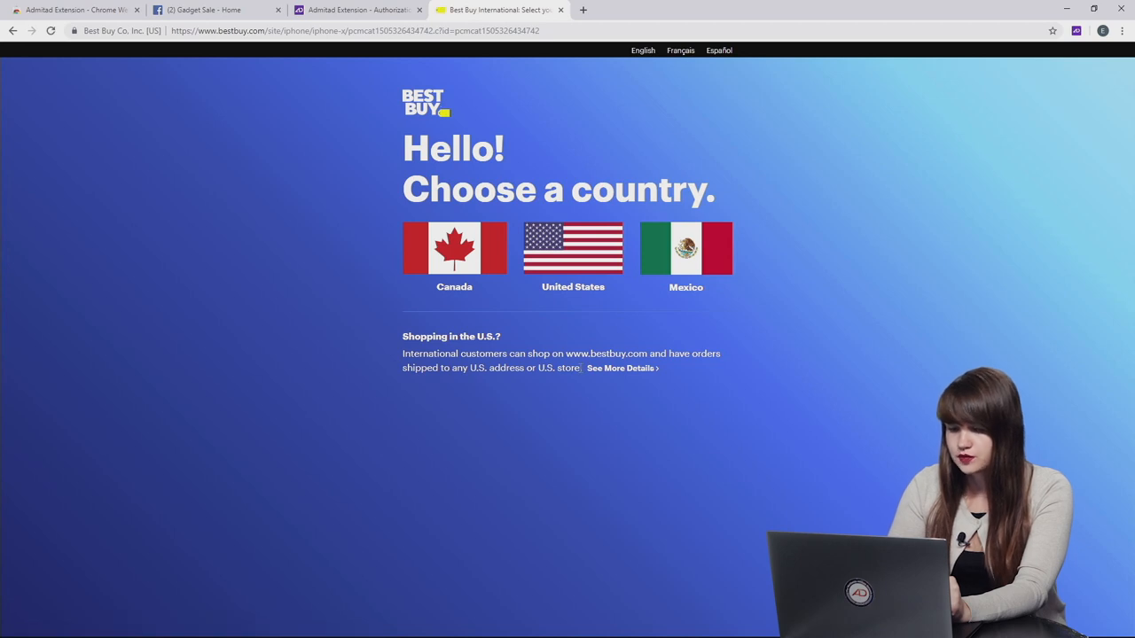
Step: Choose the United States store to reach the iPhone X Silver product page
left_click(573, 248)
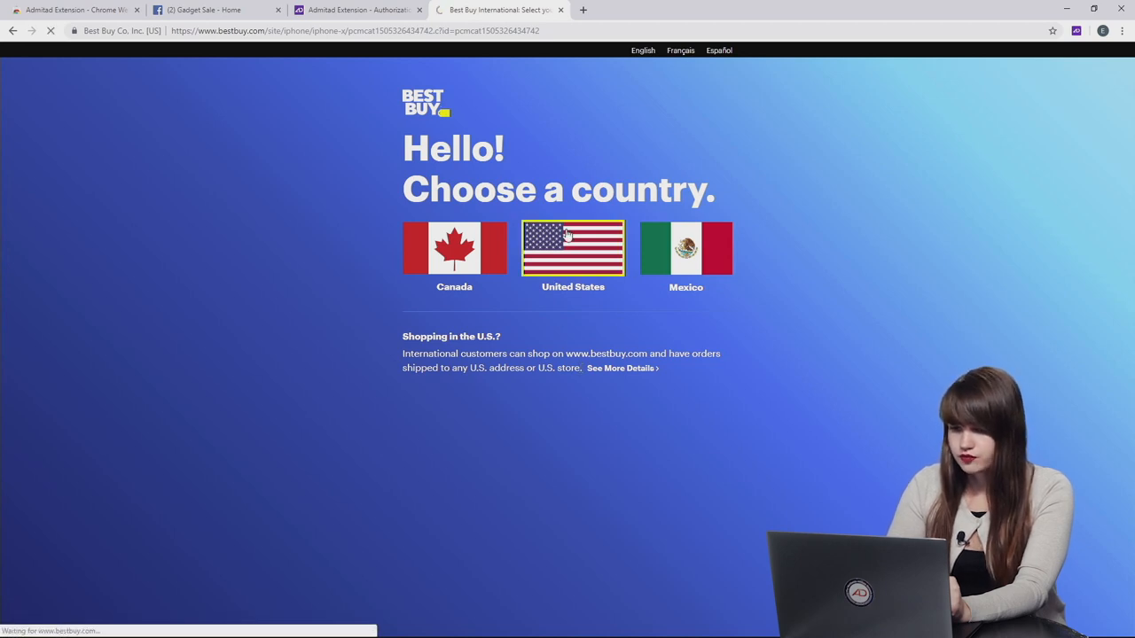
left_click(573, 248)
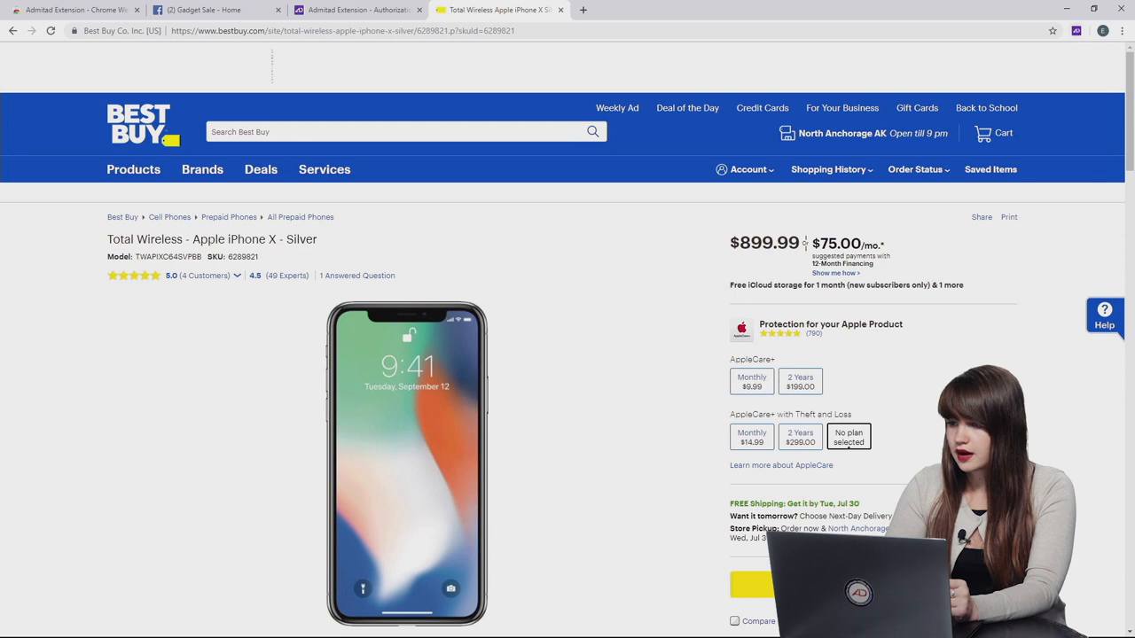
Step: Show the bestbuy US affiliate link panel and focus its SubID field
left_click(1075, 31)
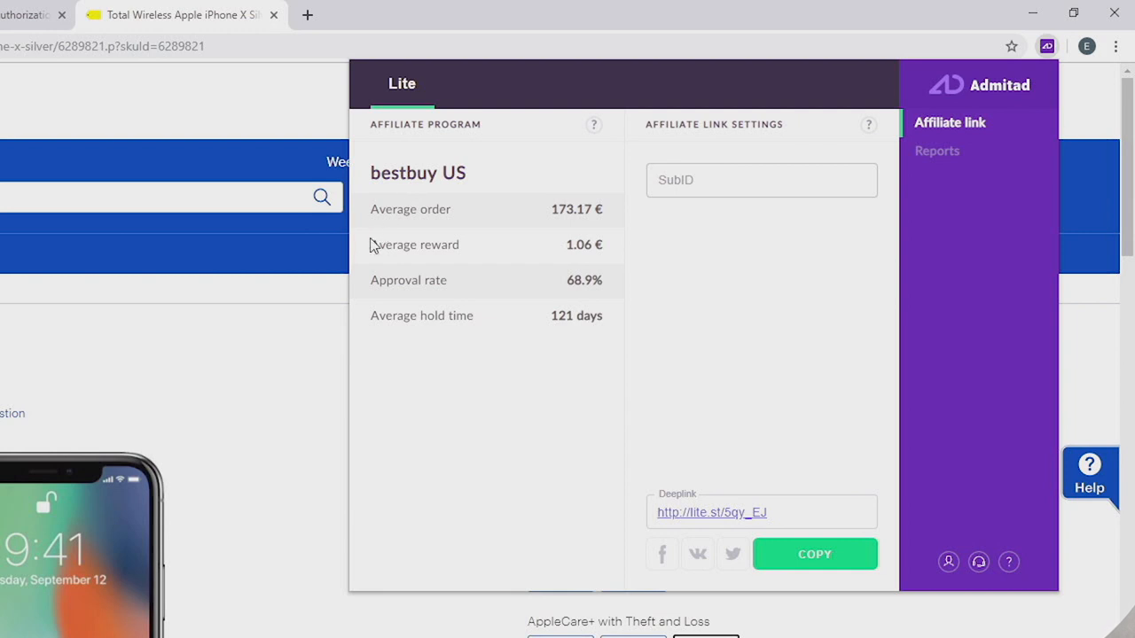
mouse_move(422, 266)
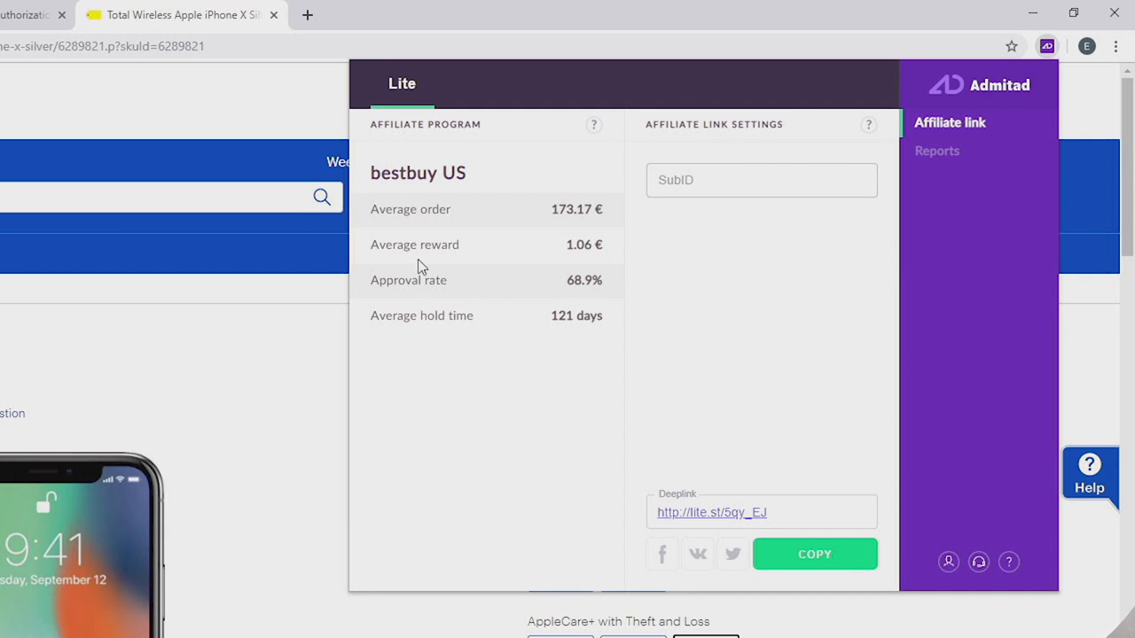
mouse_move(381, 315)
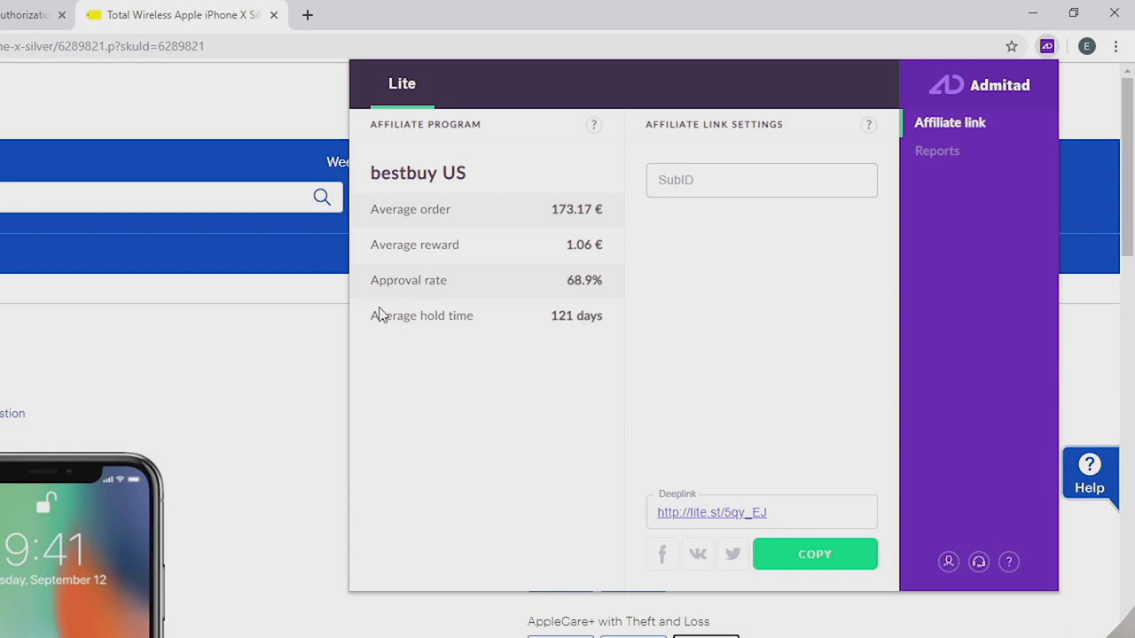
mouse_move(447, 282)
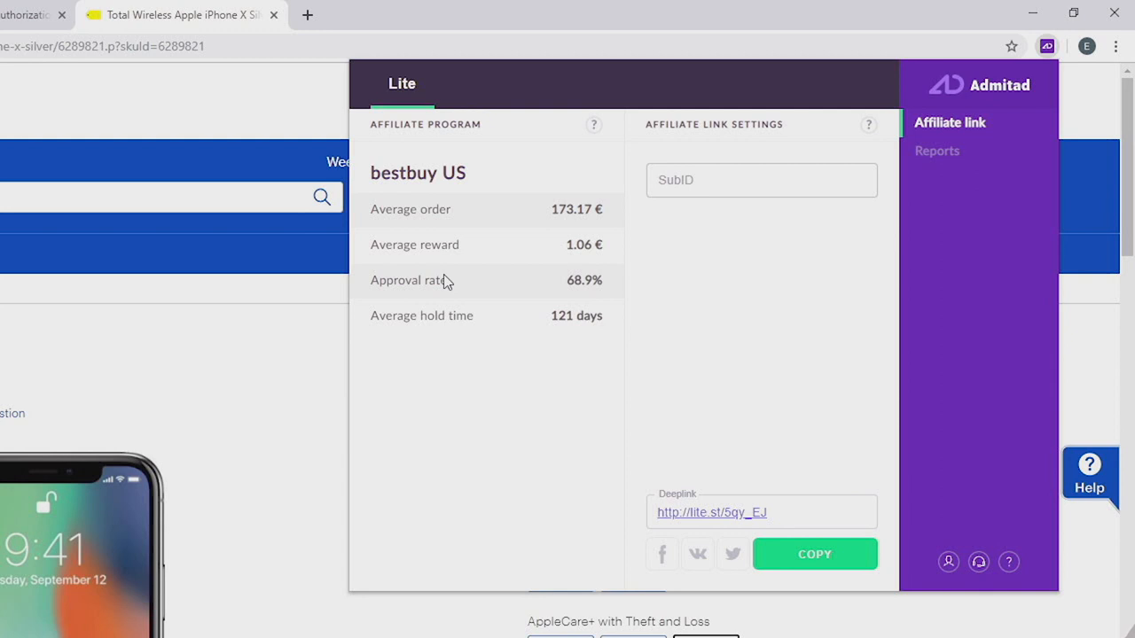
left_click(761, 181)
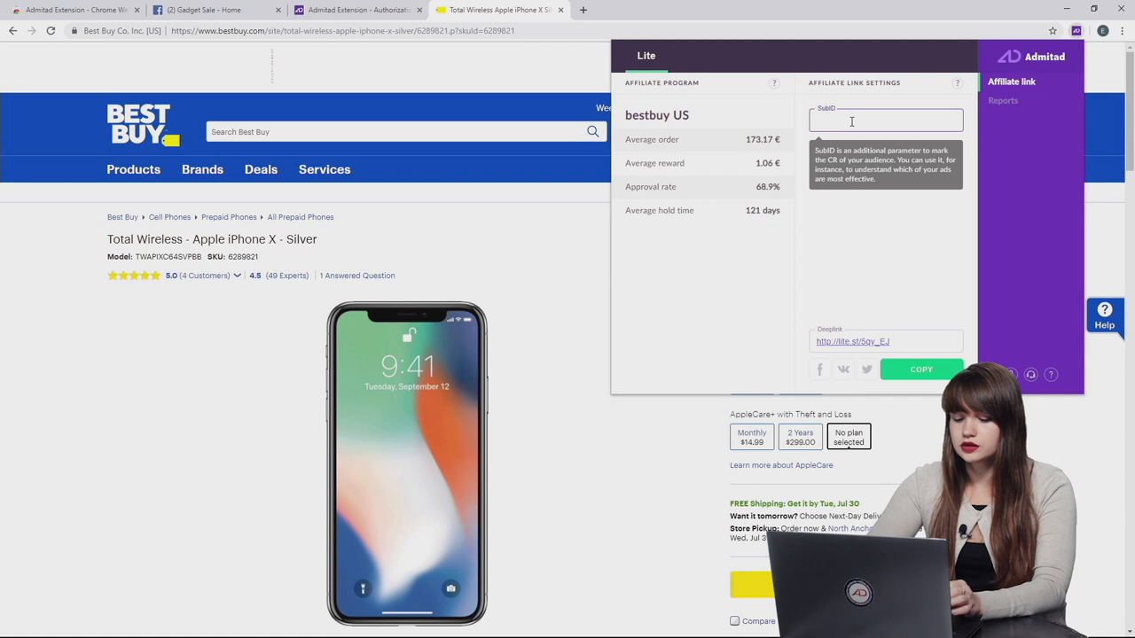
Step: Set the link's SubID to 'red' so the deeplink regenerates with it
type("red")
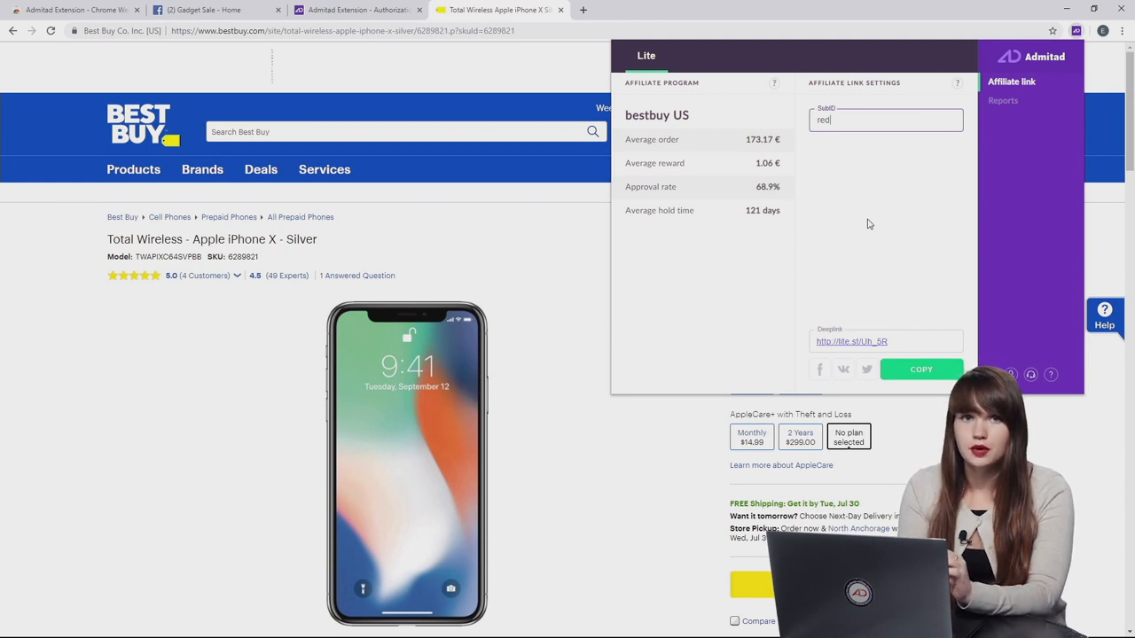
mouse_move(847, 112)
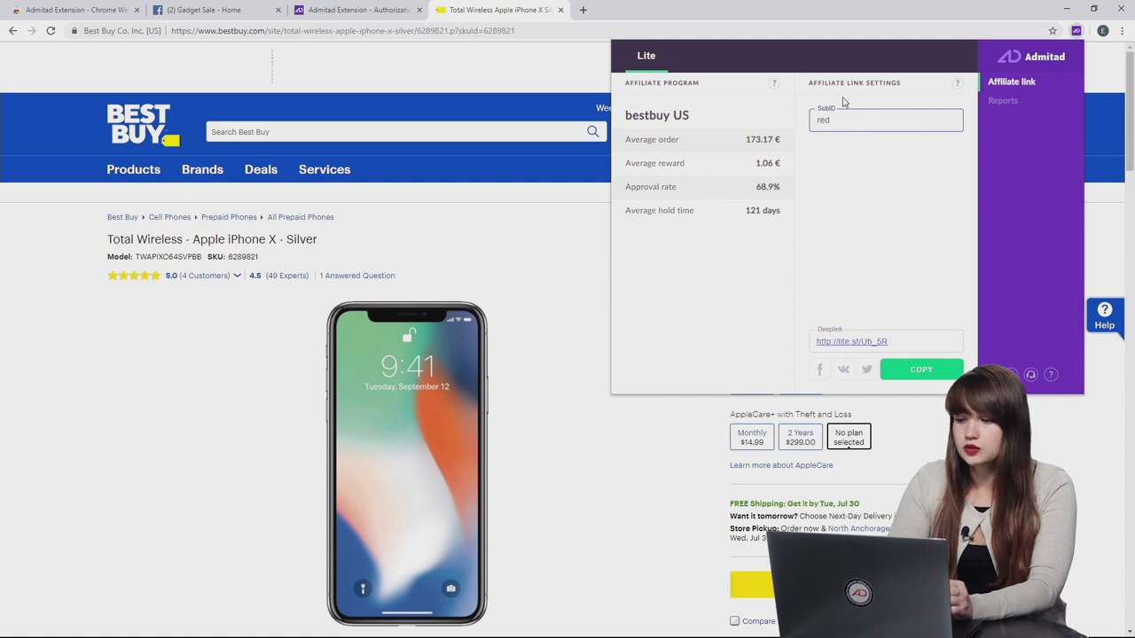
mouse_move(887, 342)
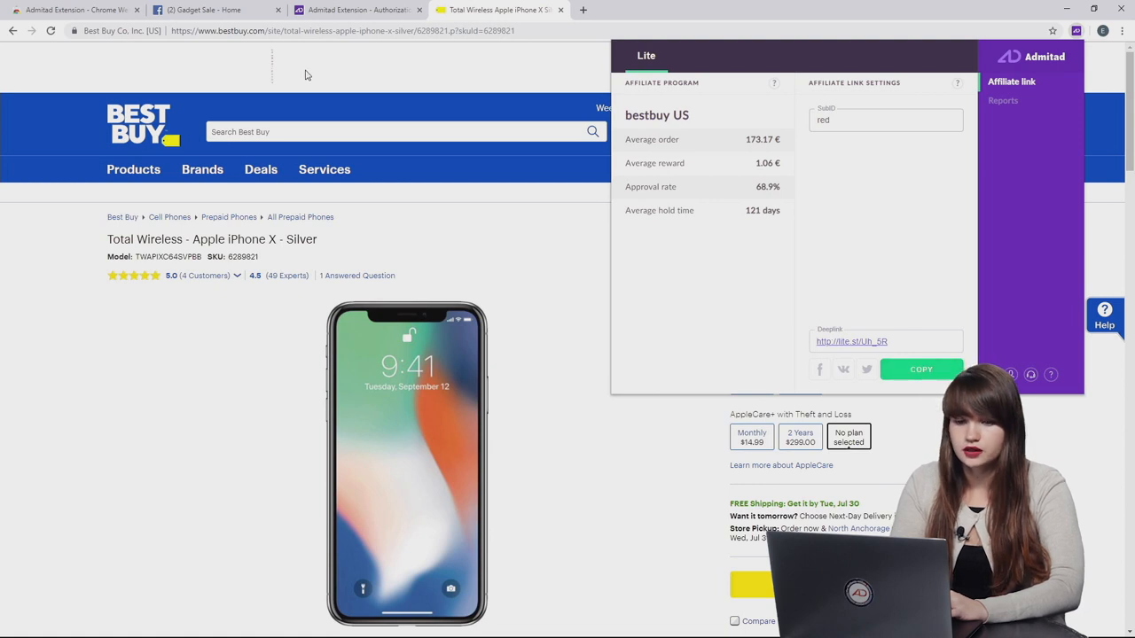
Step: On the Gadget Sale Facebook page, start a new post in the composer
left_click(213, 11)
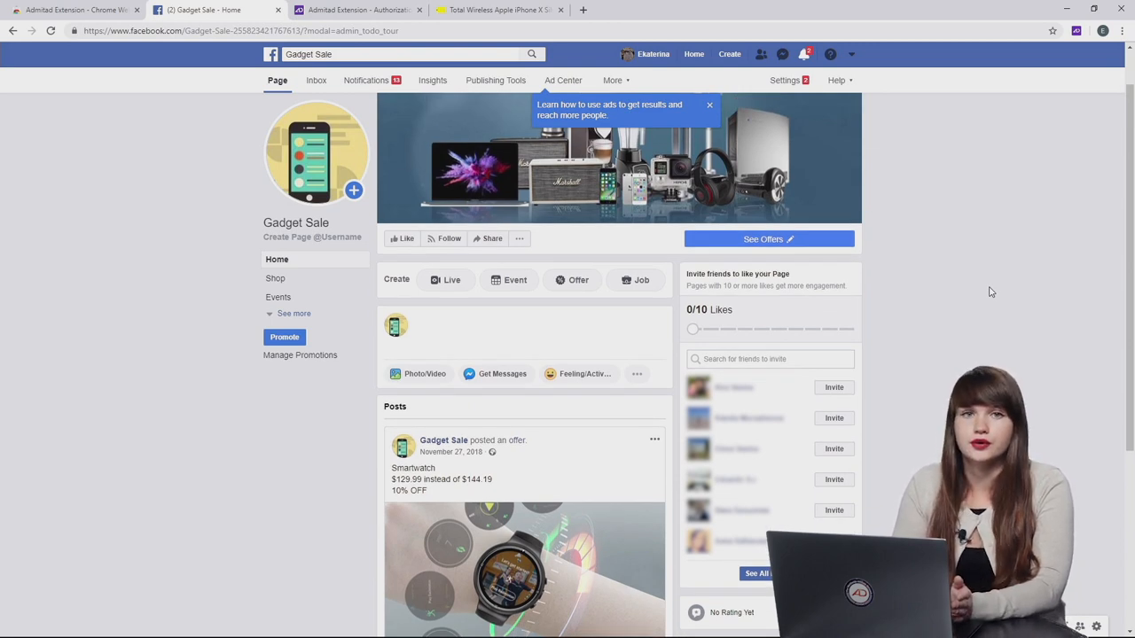
scroll("down", 3)
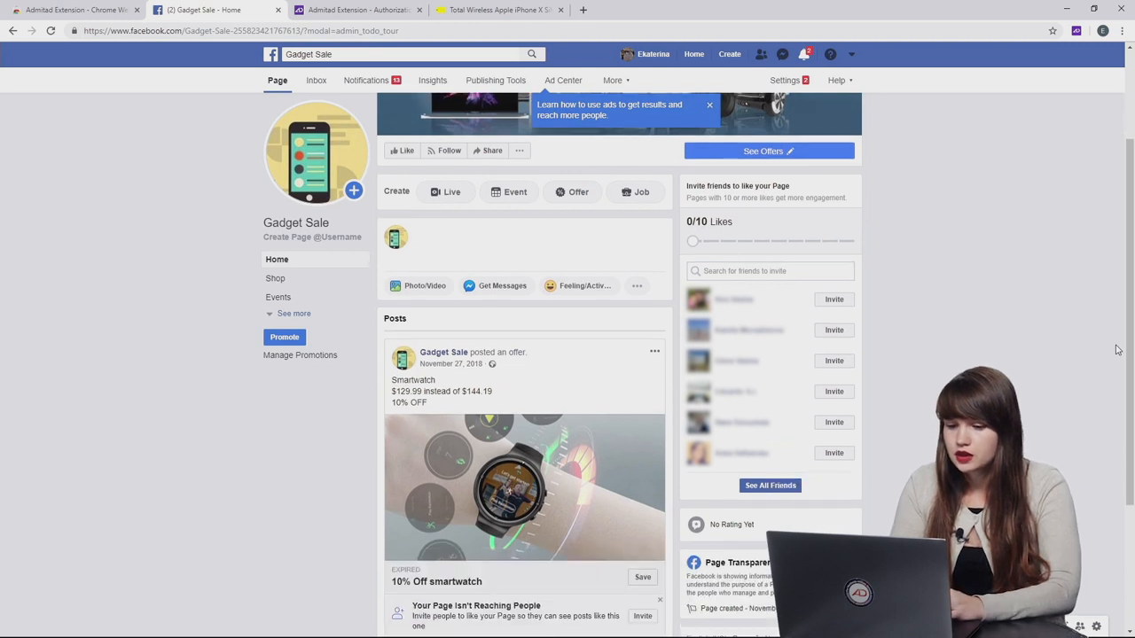
scroll("down", 3)
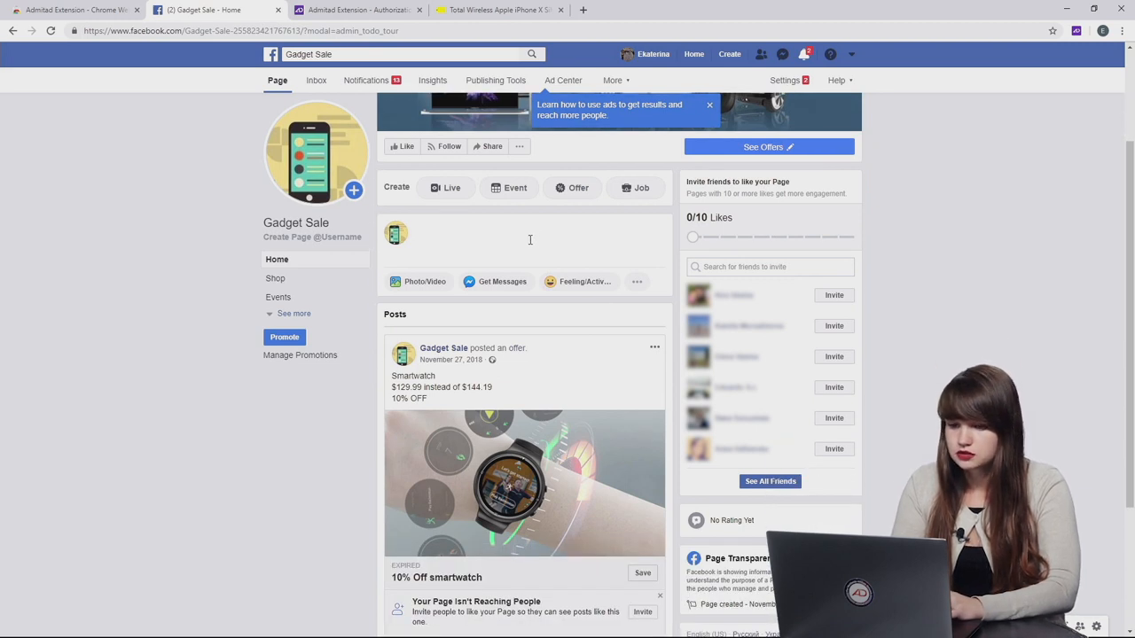
left_click(529, 239)
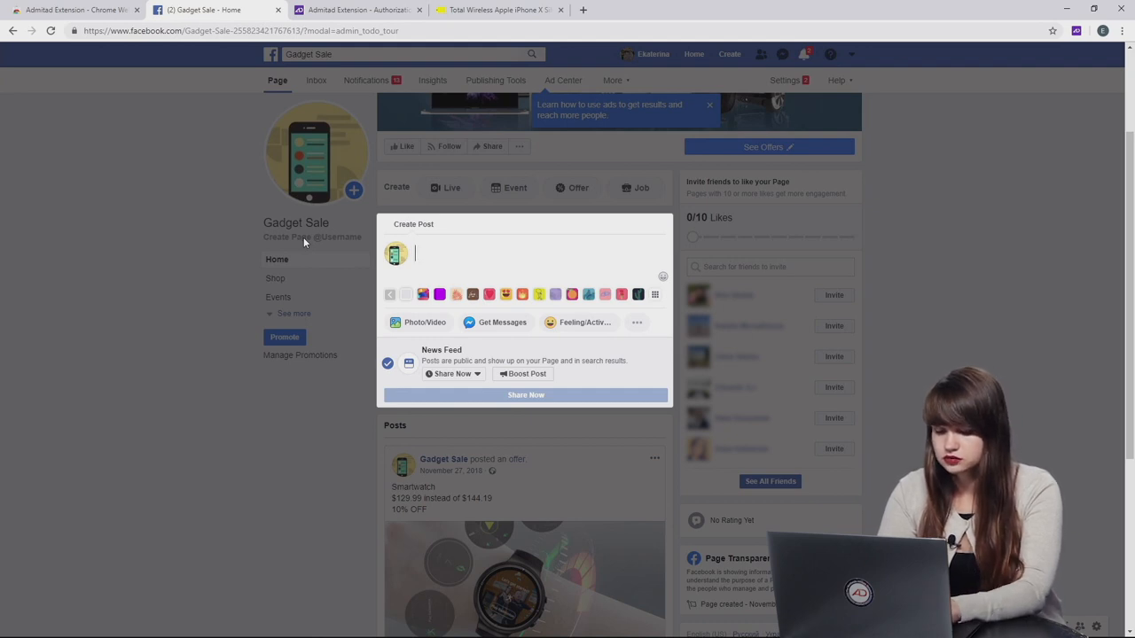
type("Great")
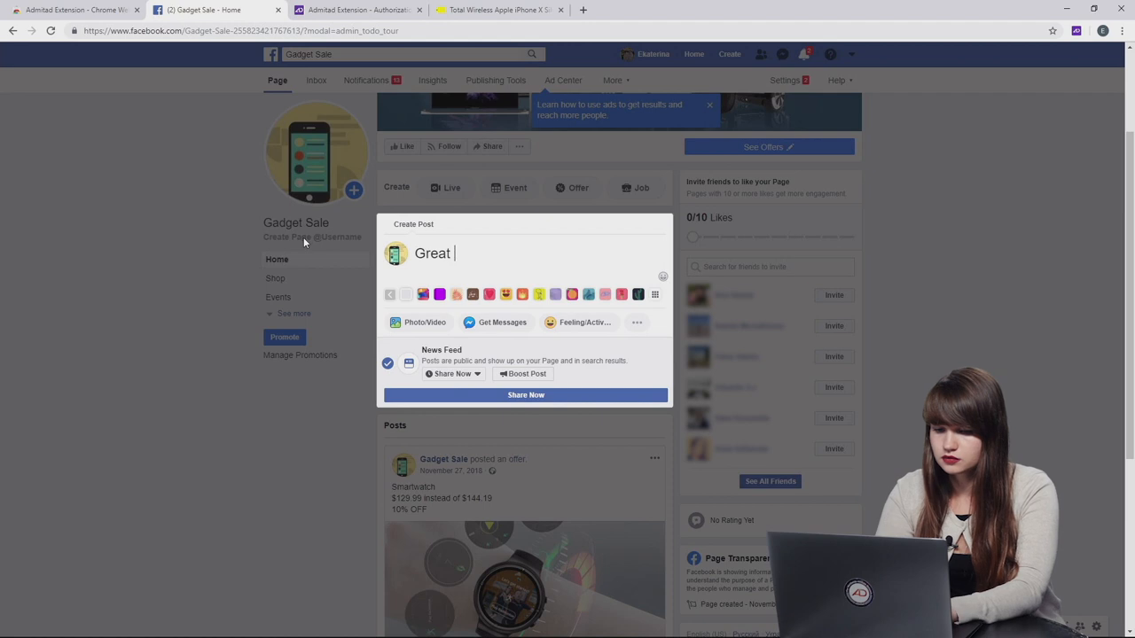
type("camera")
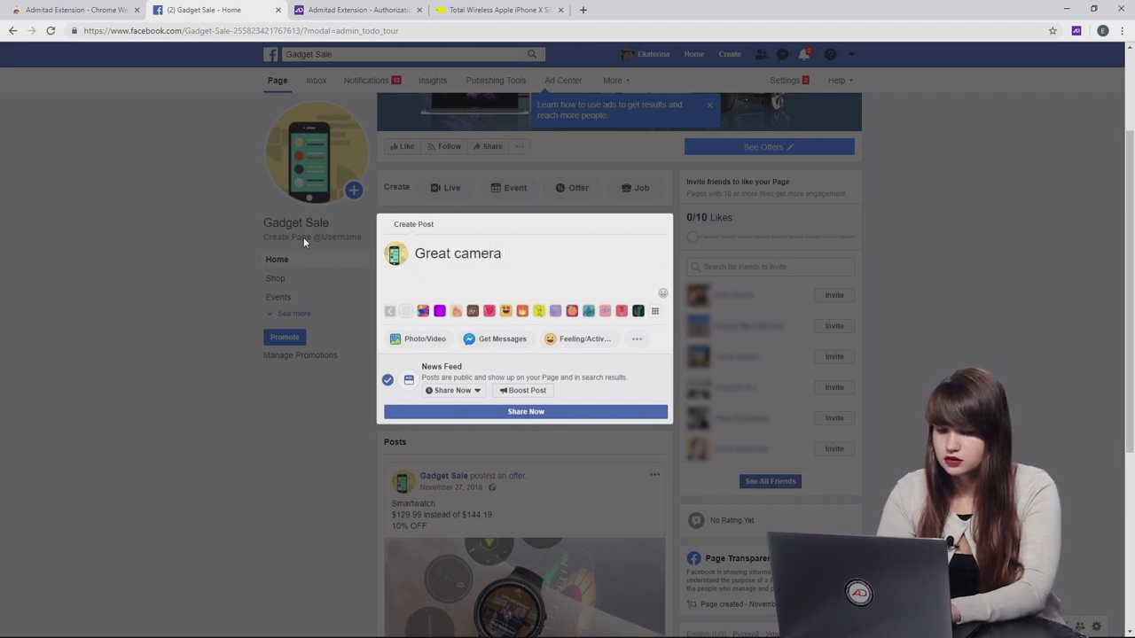
type("Awesome h")
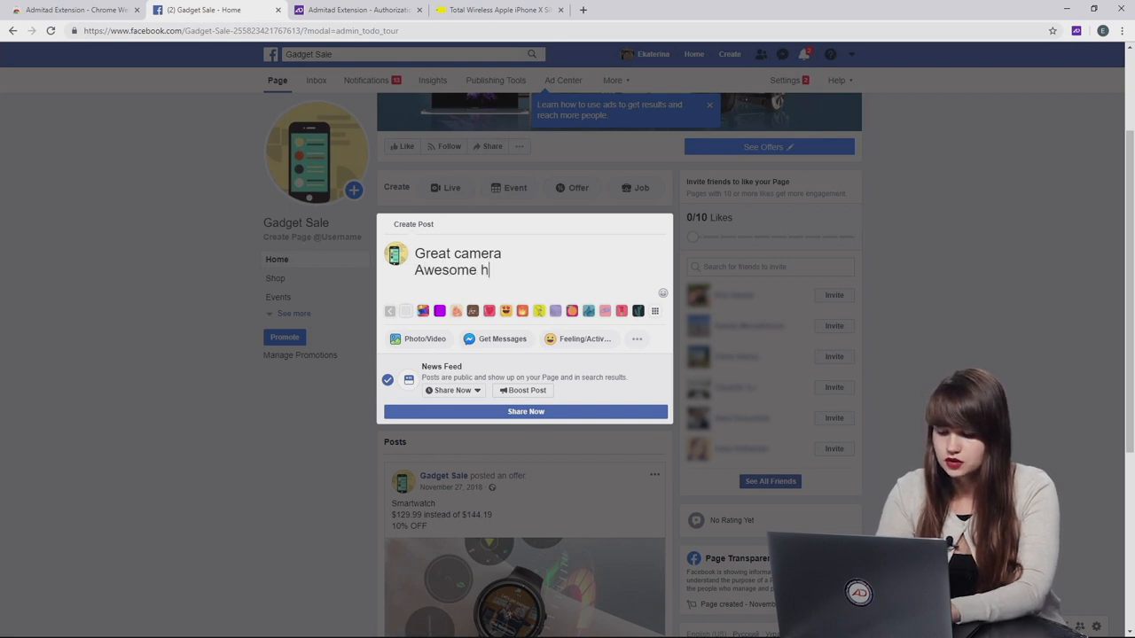
type("igh-qu")
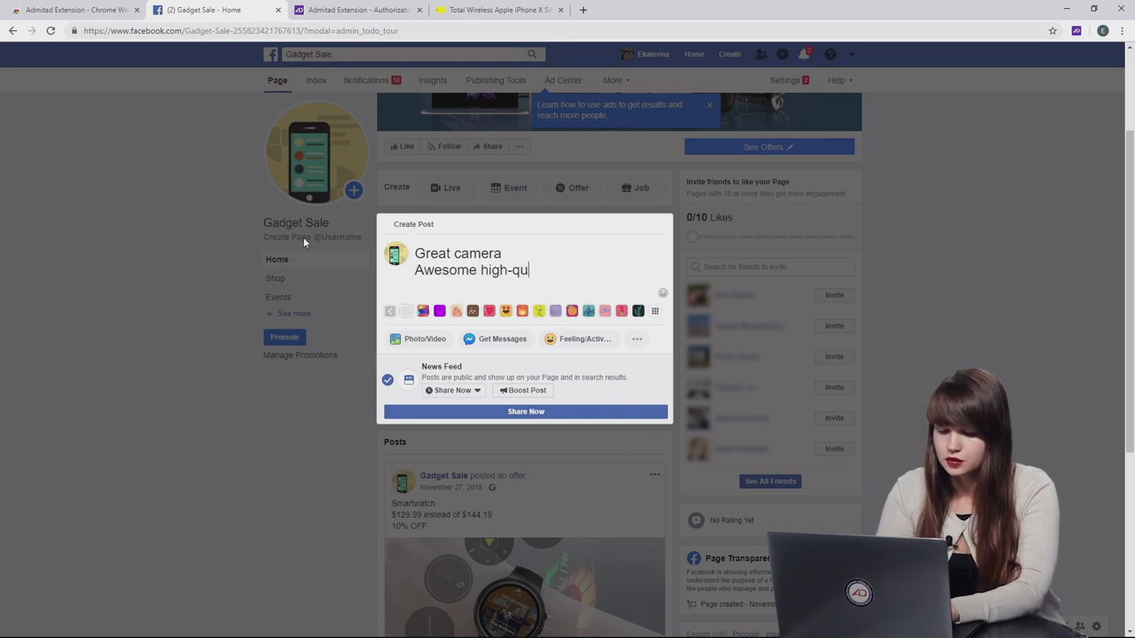
type("ality")
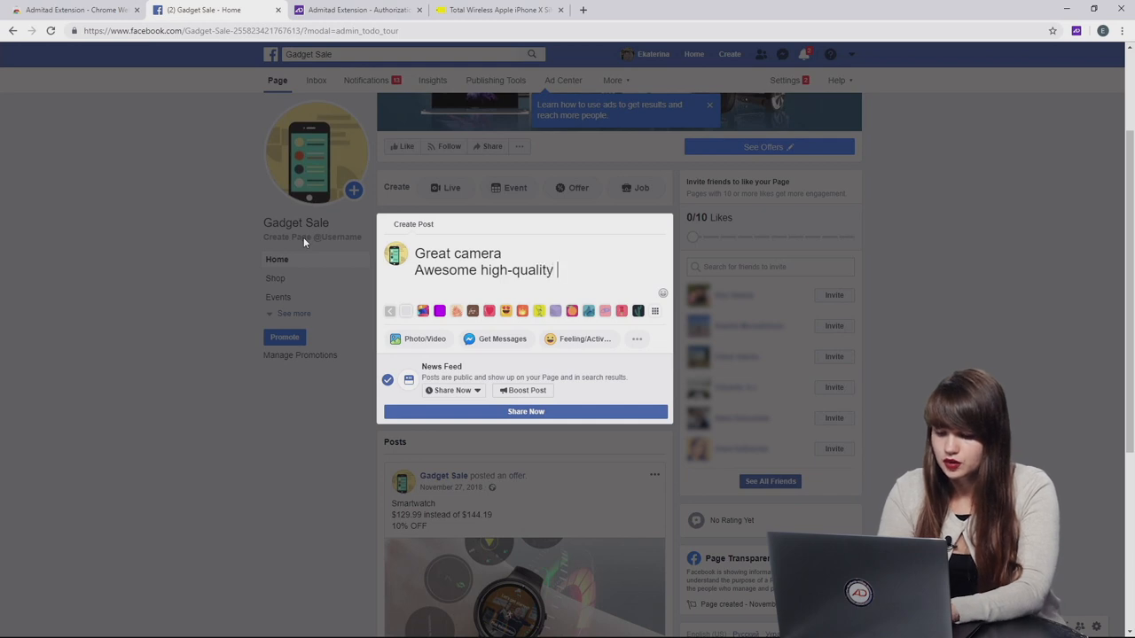
type("pho")
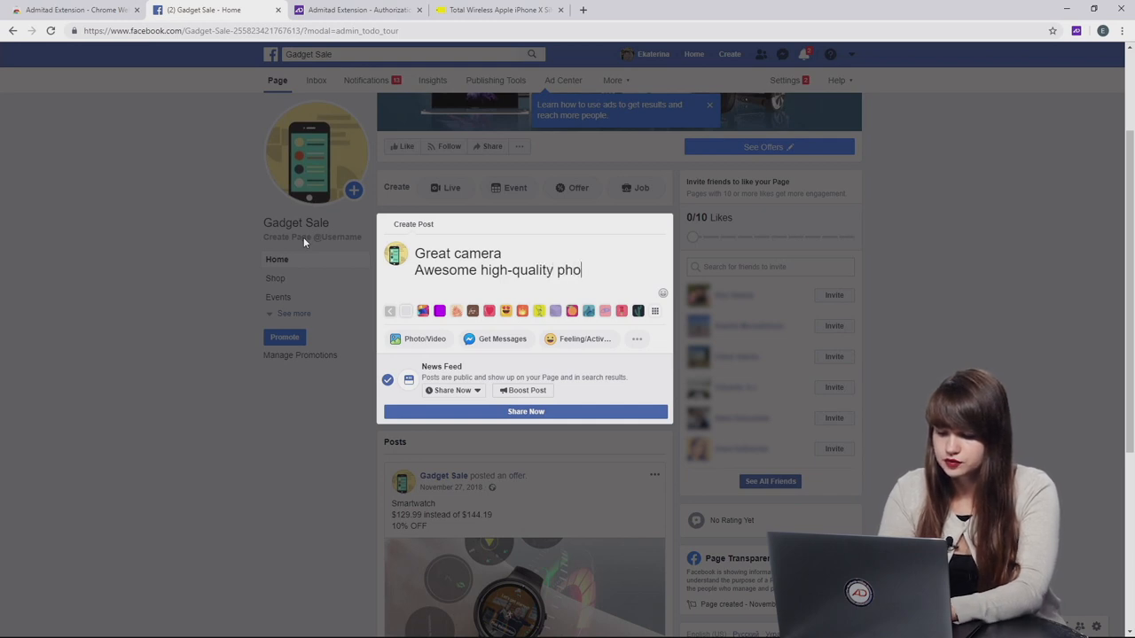
type("tos")
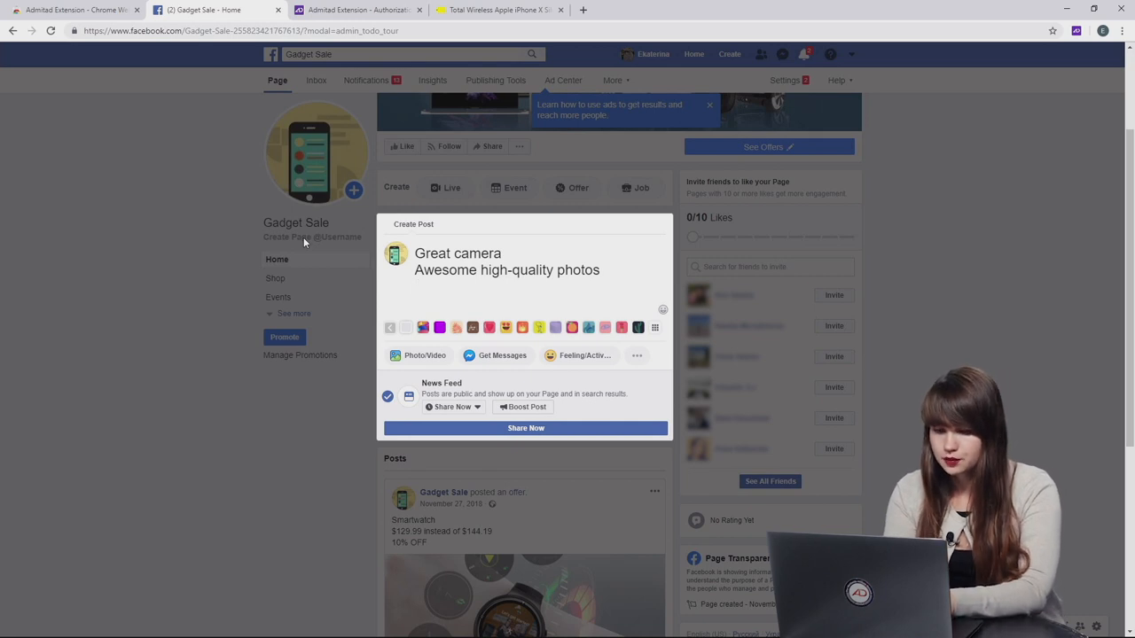
type("http://lite.st/Uh_5R")
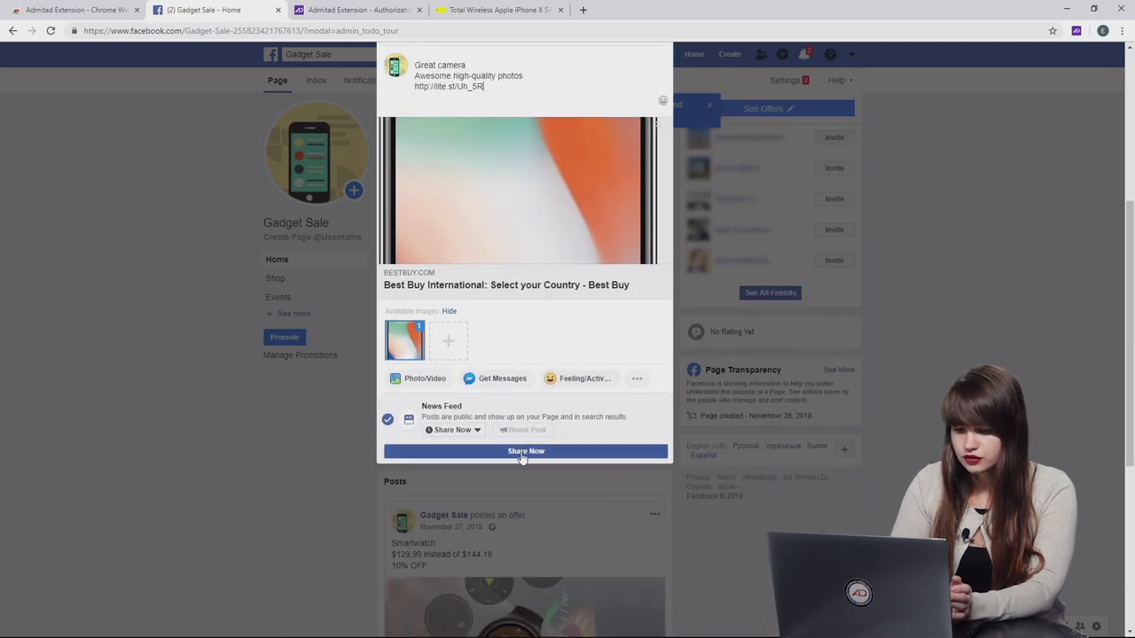
mouse_move(510, 334)
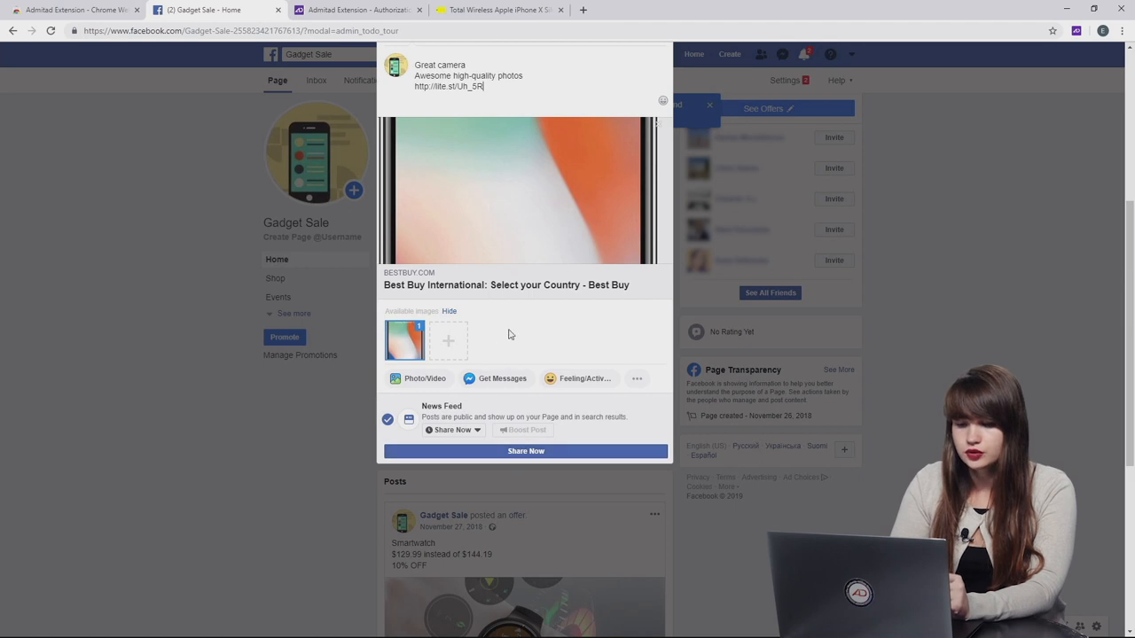
mouse_move(525, 337)
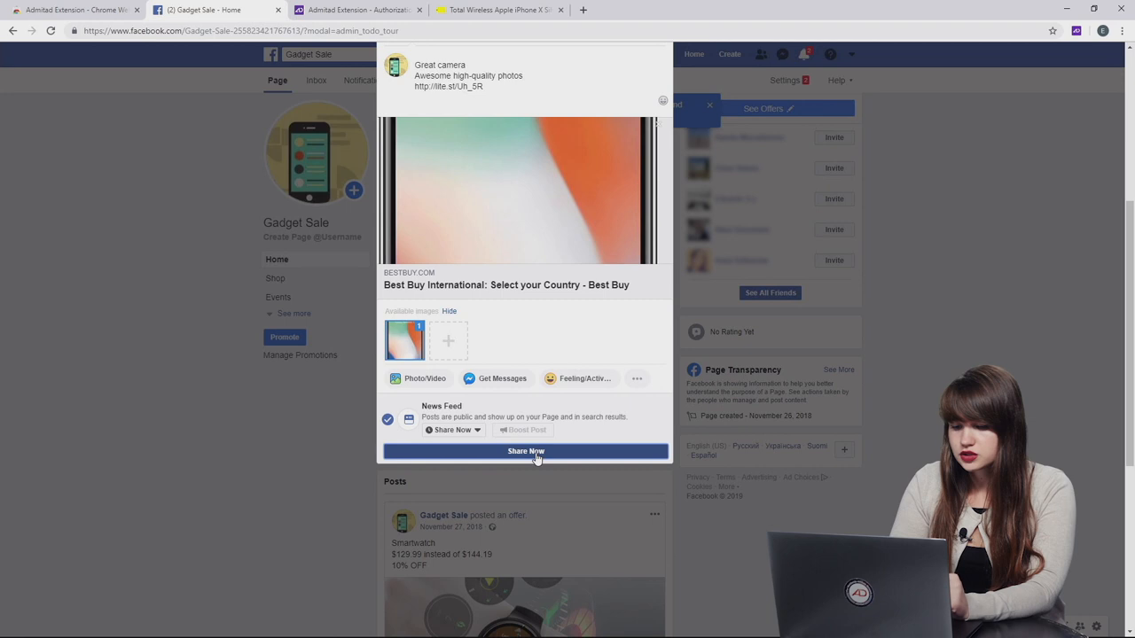
left_click(525, 452)
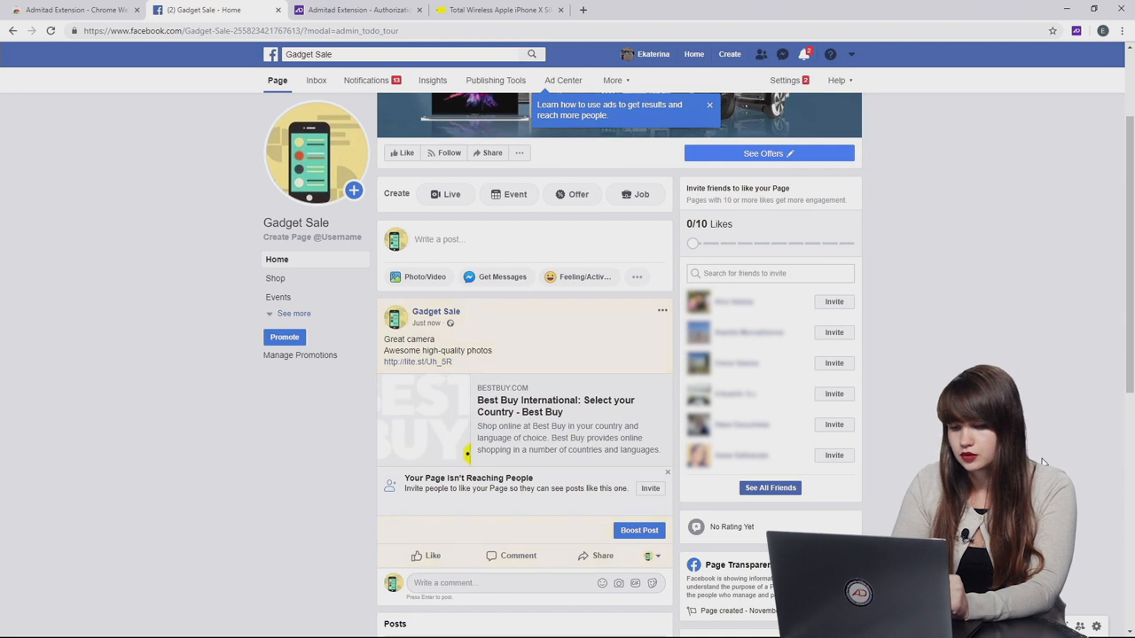
scroll("down", 3)
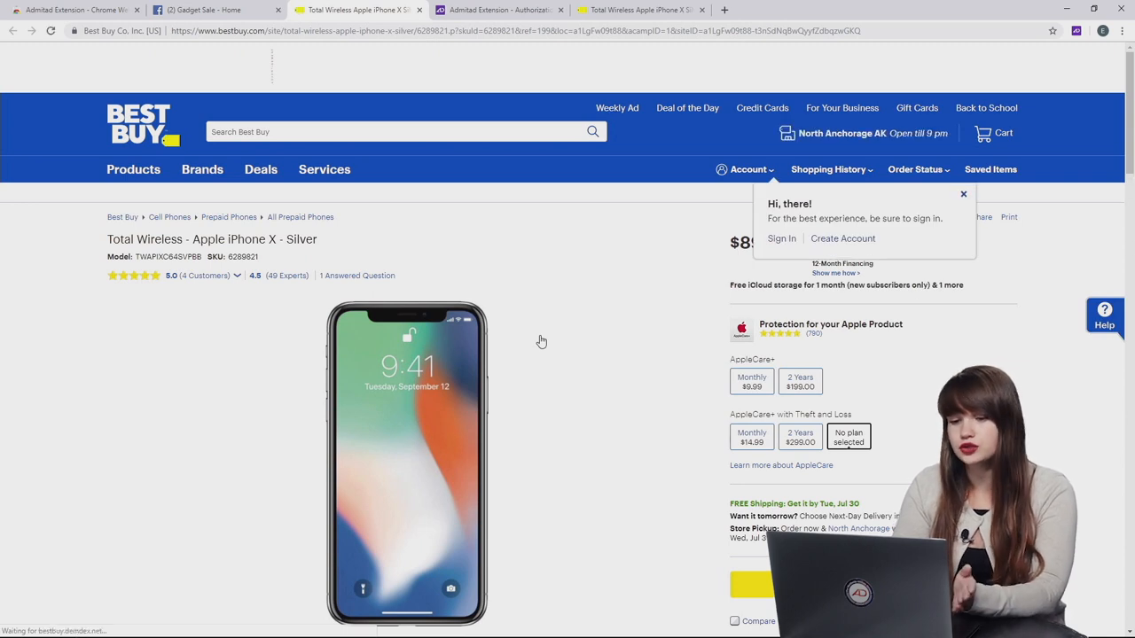
Step: Glance at the published Facebook post, then dismiss the 'Hi, there!' sign-in popup to reveal the $899.99 iPhone X page
scroll("down", 3)
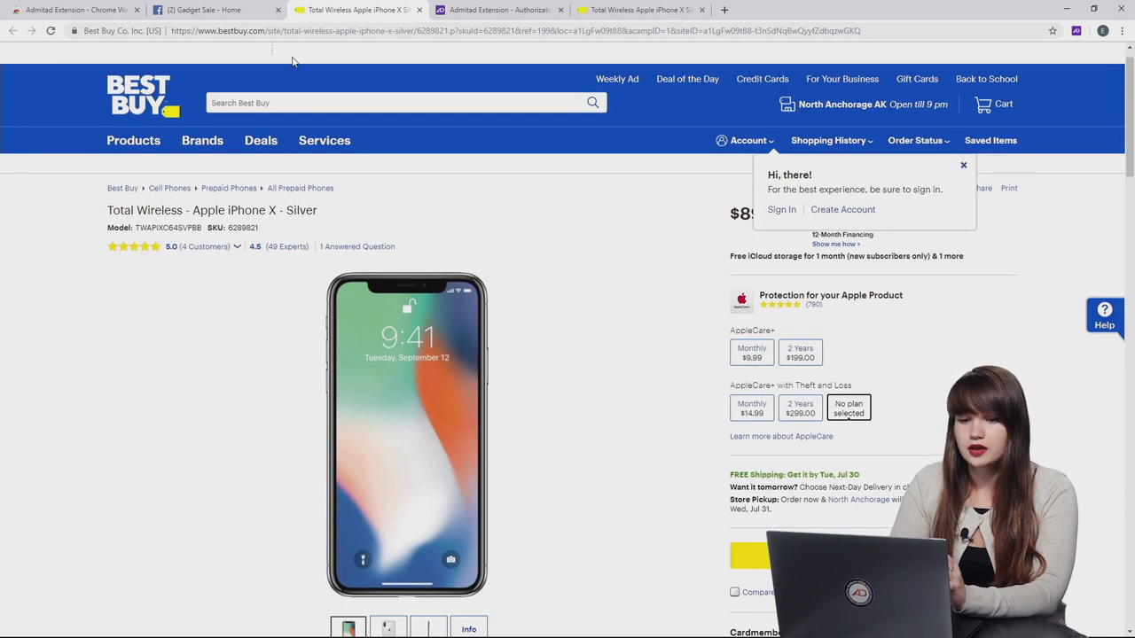
left_click(213, 11)
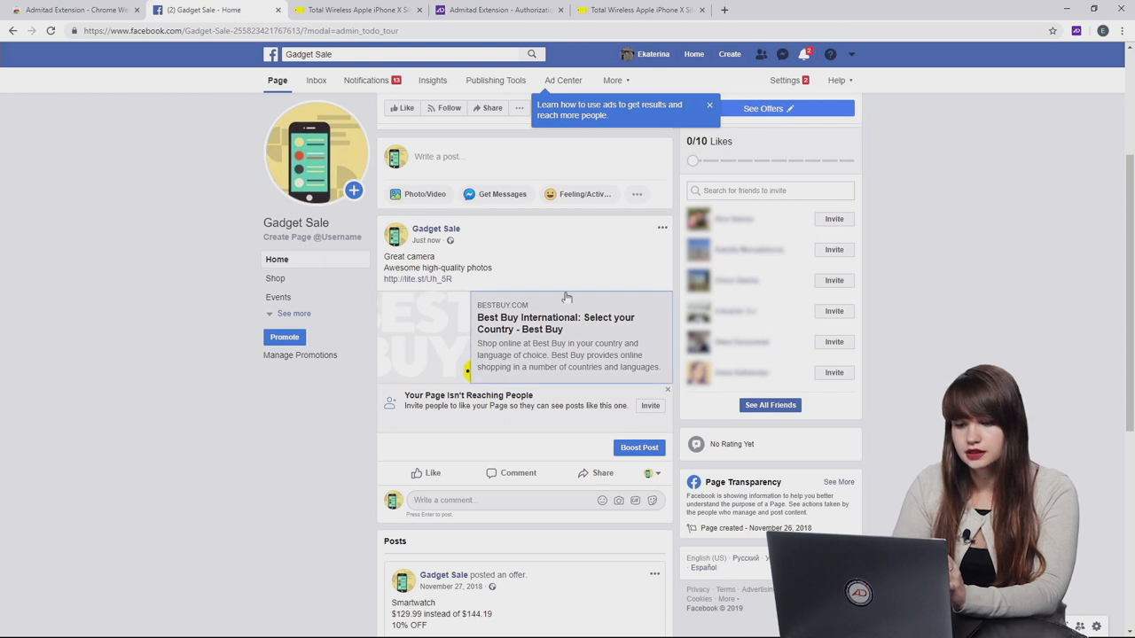
left_click(354, 11)
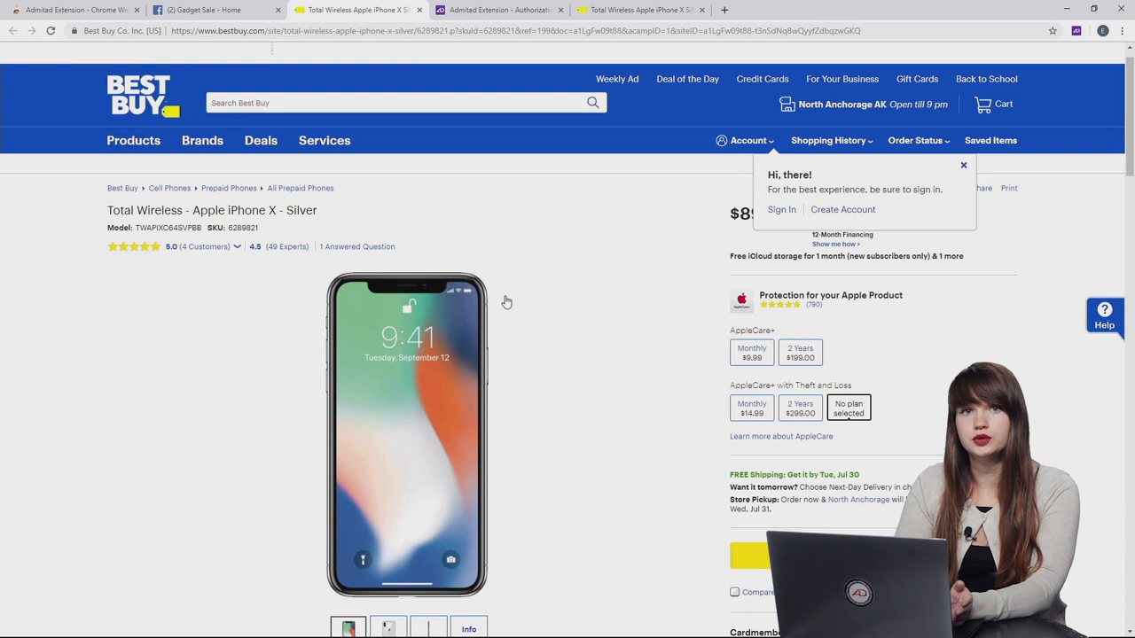
left_click(965, 165)
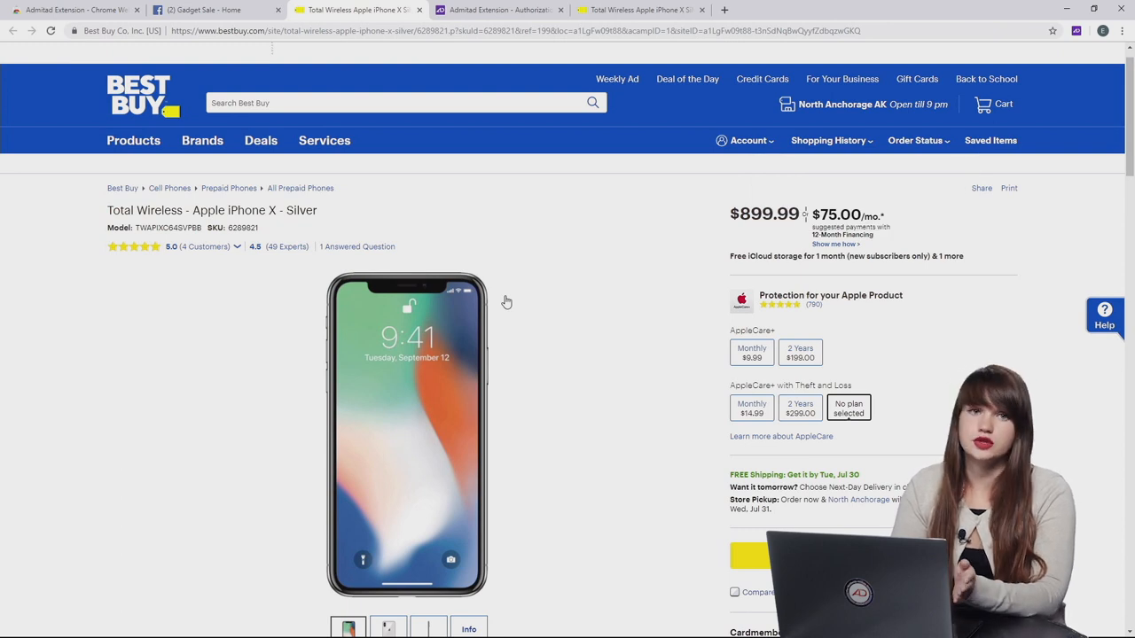
mouse_move(582, 328)
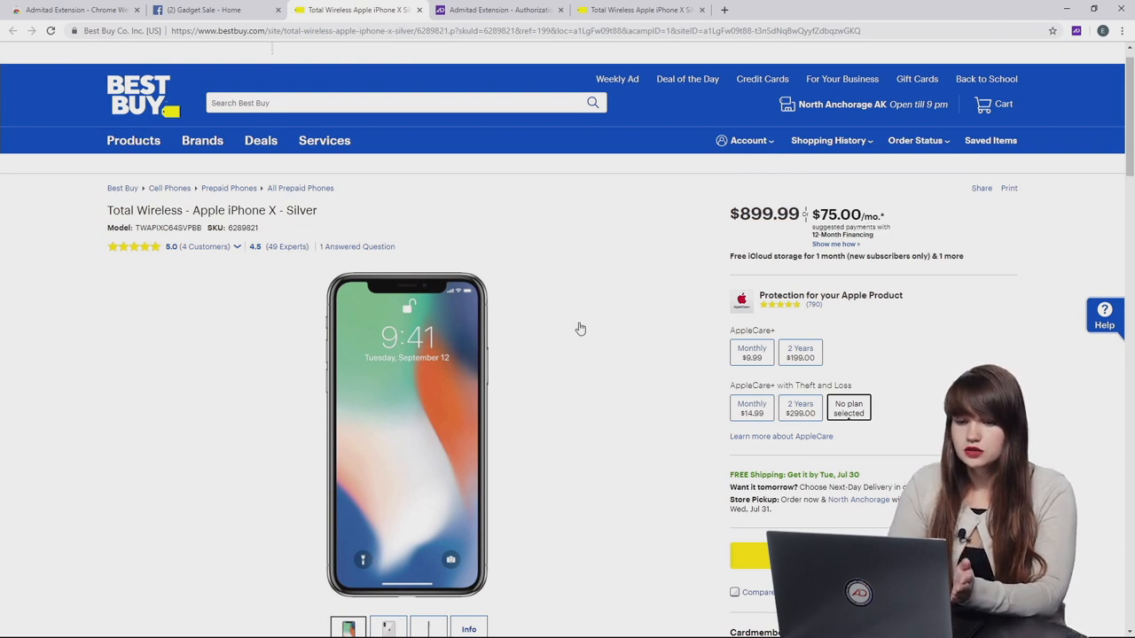
scroll("down", 3)
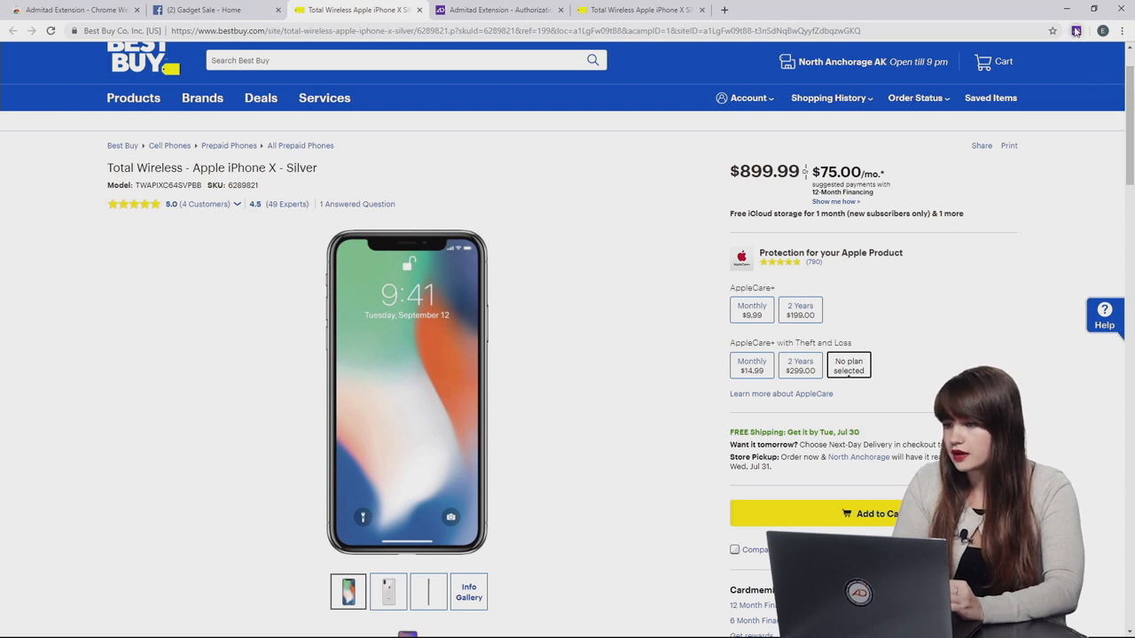
Step: Reach the Admitad Reports page for 01.07.2019–23.07.2019 through the extension's Best Buy US panel
left_click(1075, 30)
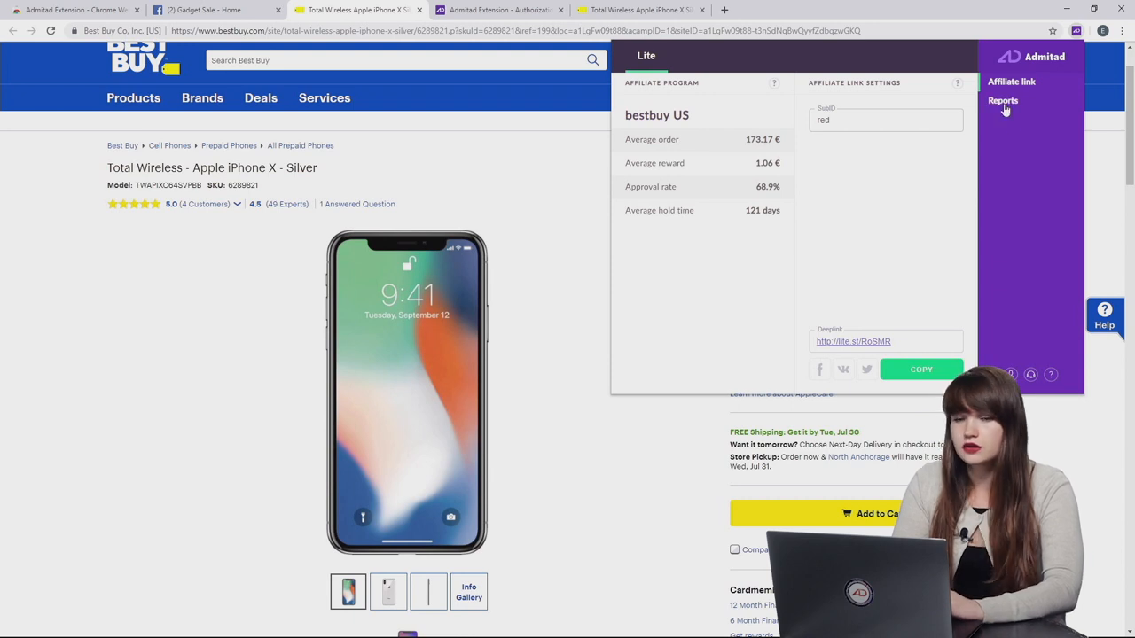
left_click(1004, 100)
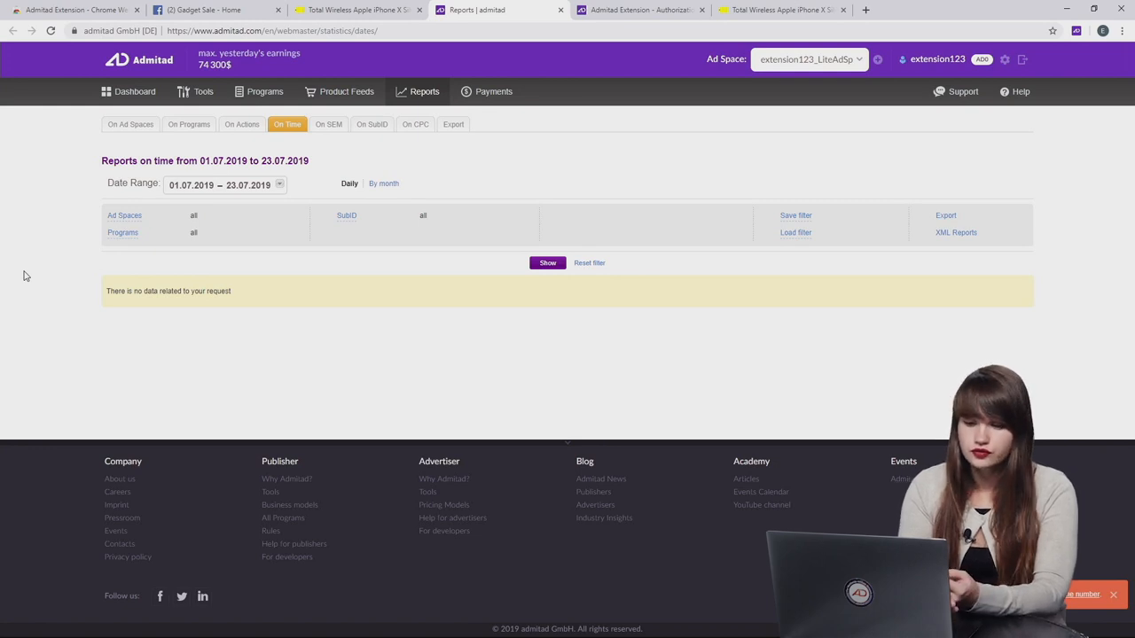
mouse_move(454, 432)
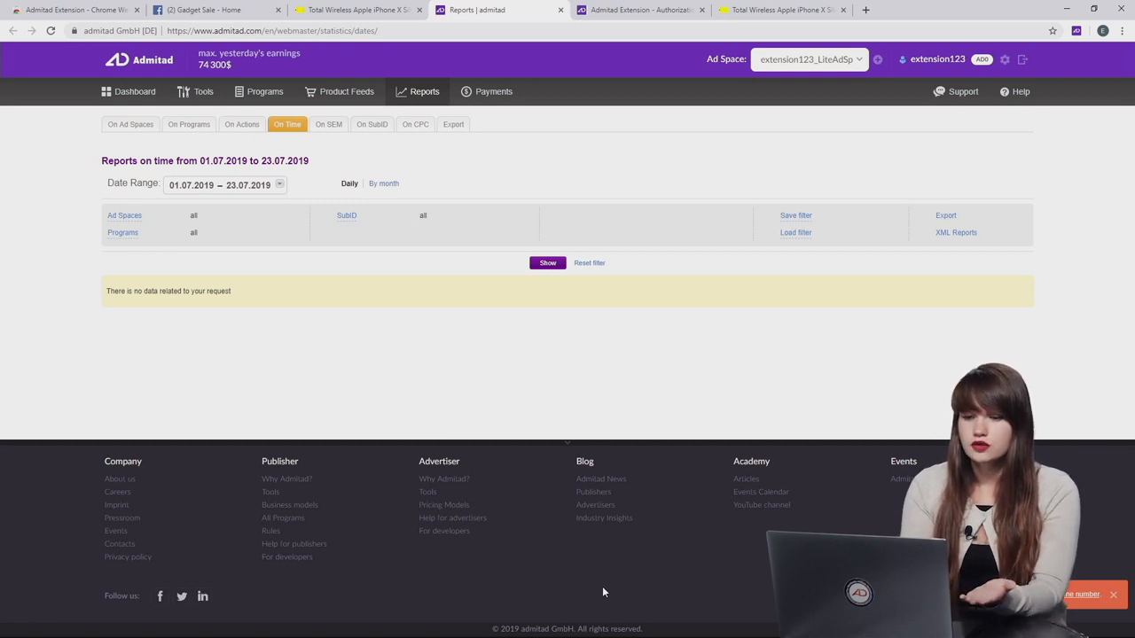
mouse_move(890, 493)
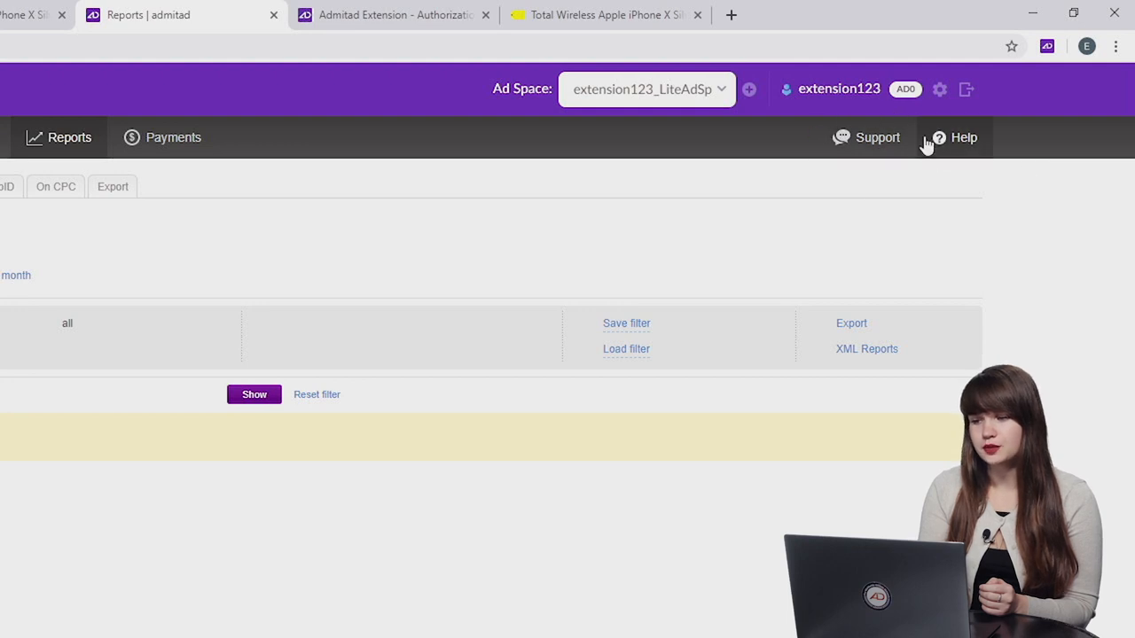
mouse_move(860, 198)
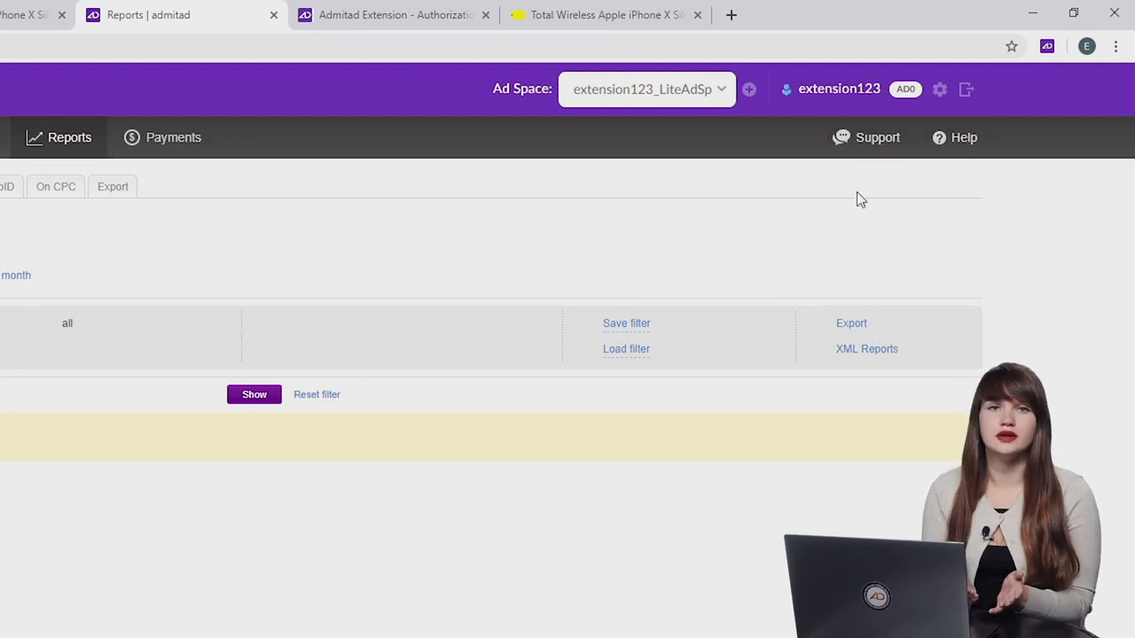